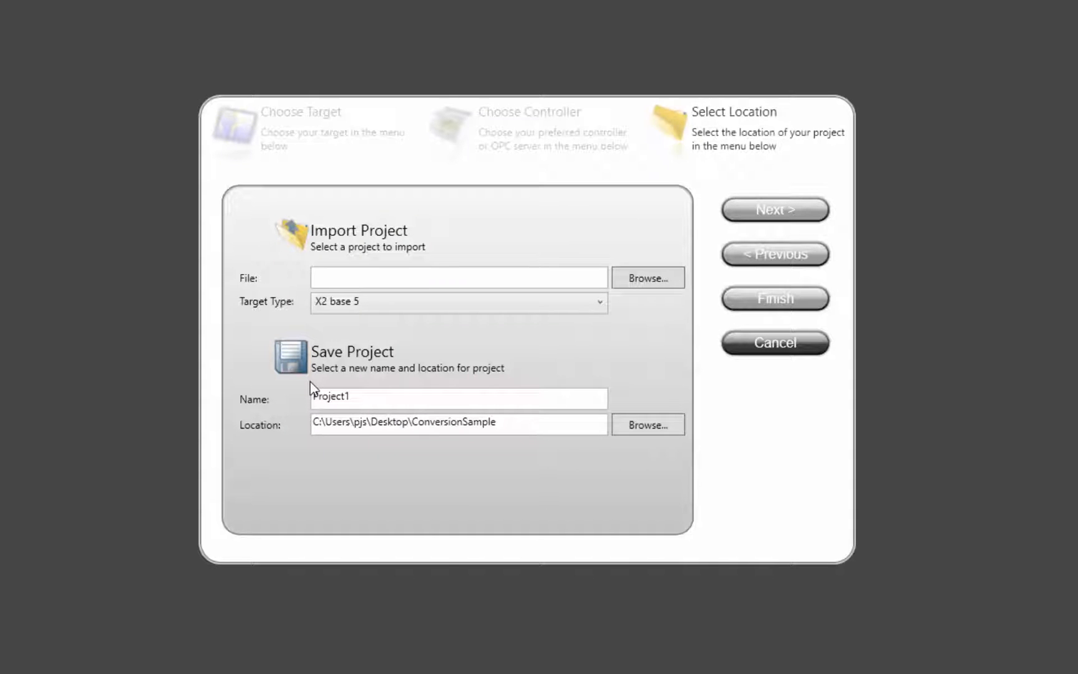
{"action": "mouse_move", "coordinate": [646, 278]}
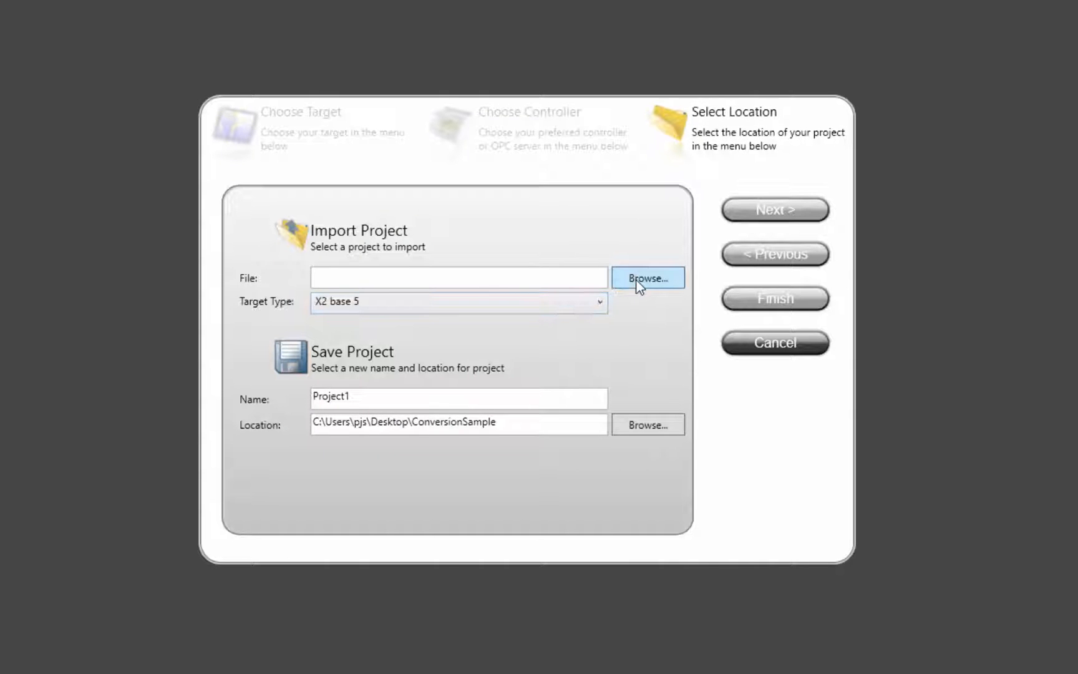
Step: Browse for and select Demo_E1070.mpa as the project file to import
{"action": "left_click", "coordinate": [647, 278]}
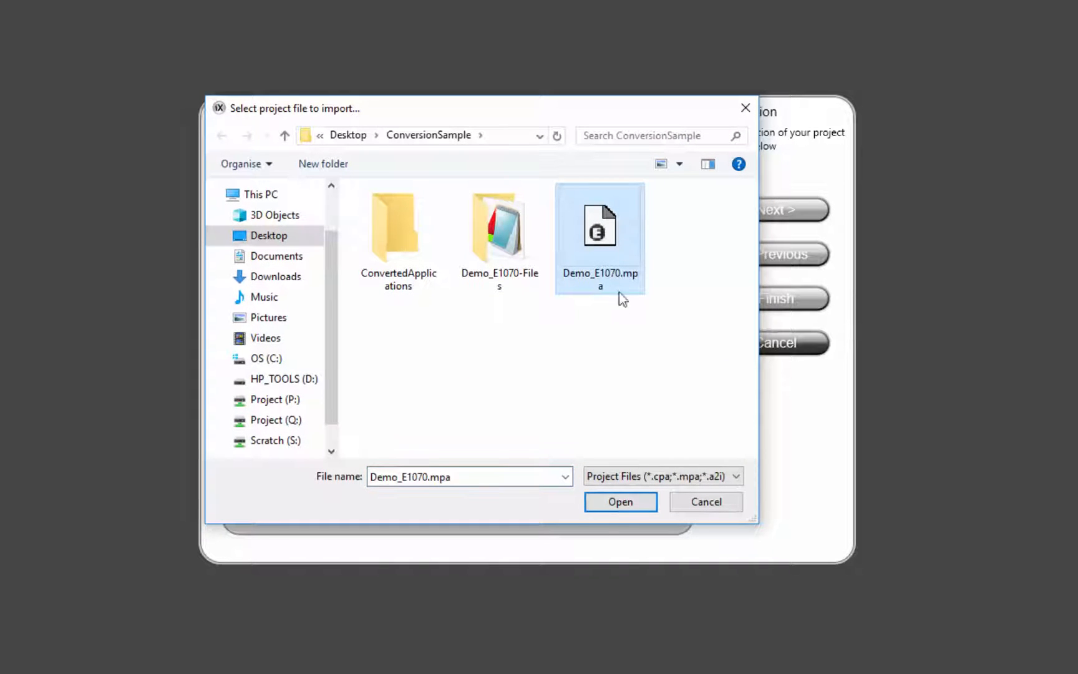
{"action": "left_click", "coordinate": [619, 502]}
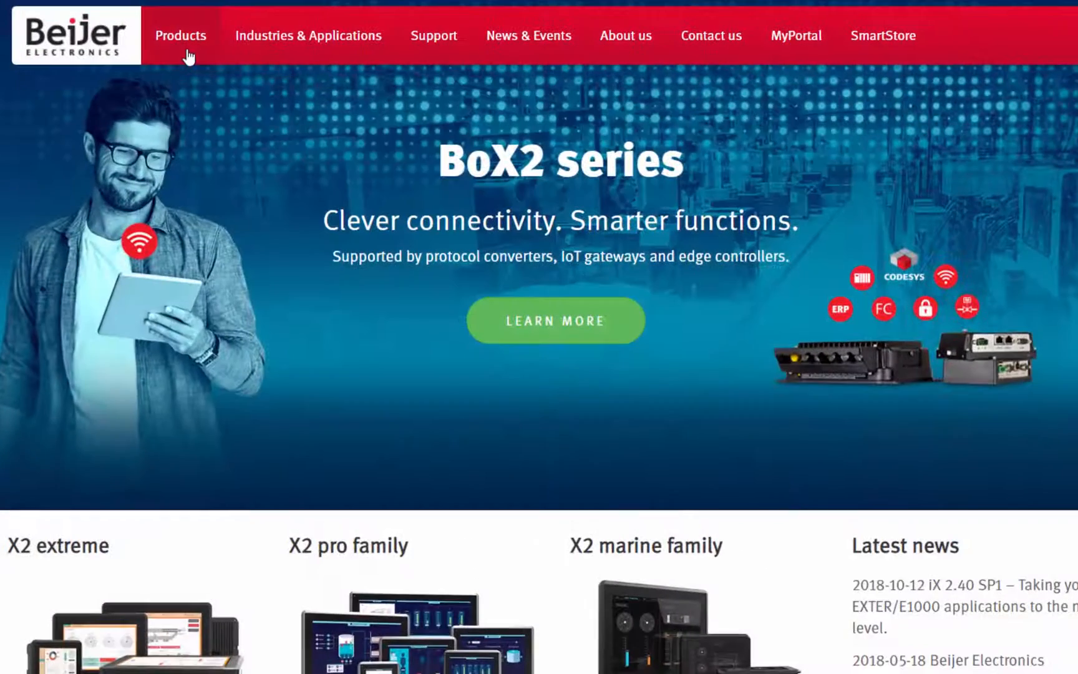
Step: Go to the EXTER and E1000 end-of-life guide and scroll to the X2 migration table
{"action": "left_click", "coordinate": [181, 35]}
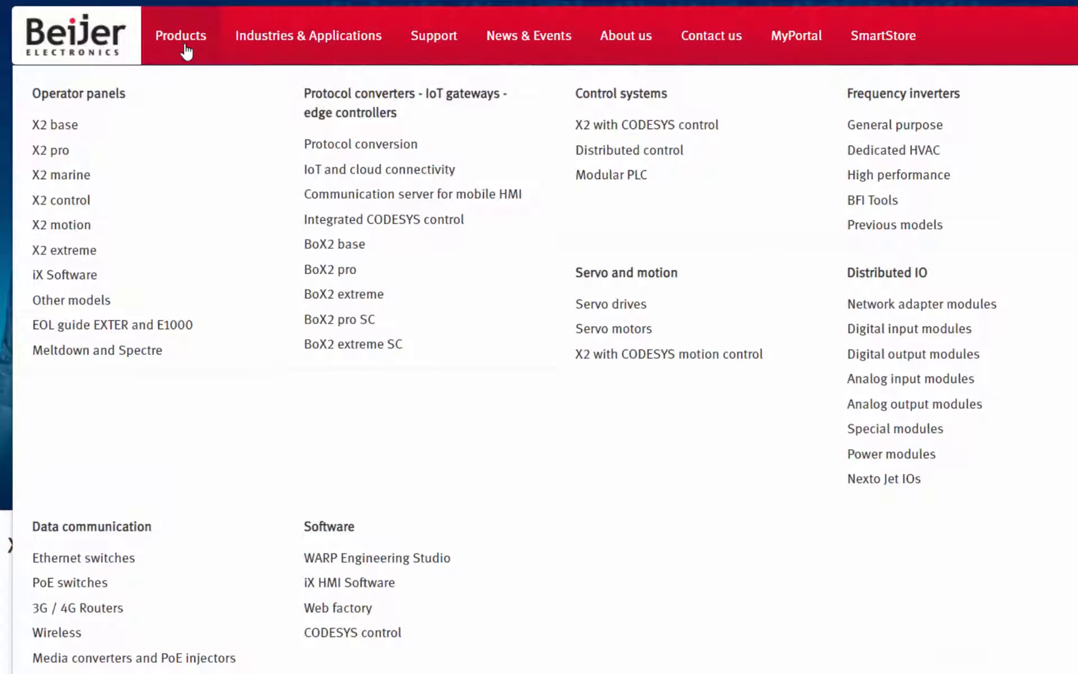
{"action": "mouse_move", "coordinate": [176, 324]}
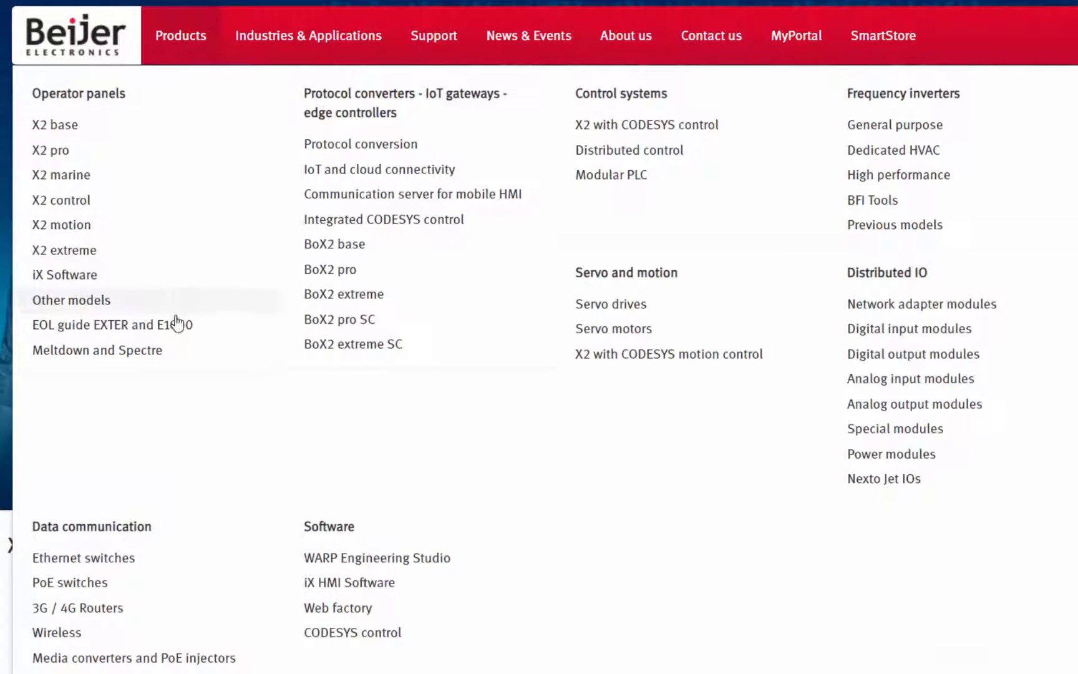
{"action": "left_click", "coordinate": [110, 324]}
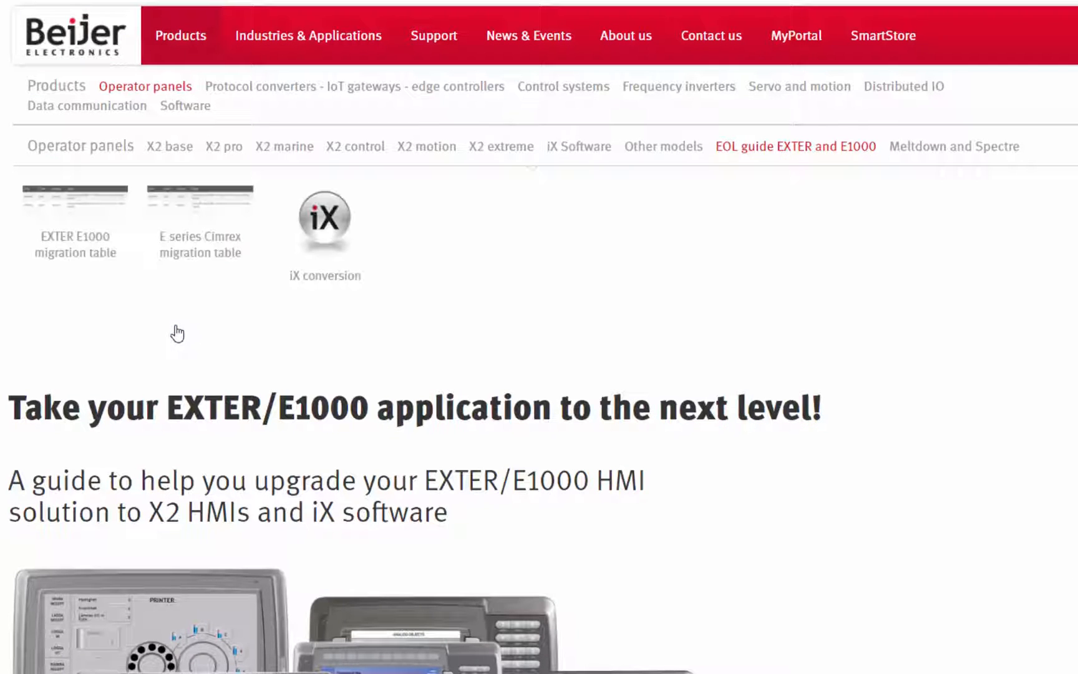
{"action": "mouse_move", "coordinate": [92, 205]}
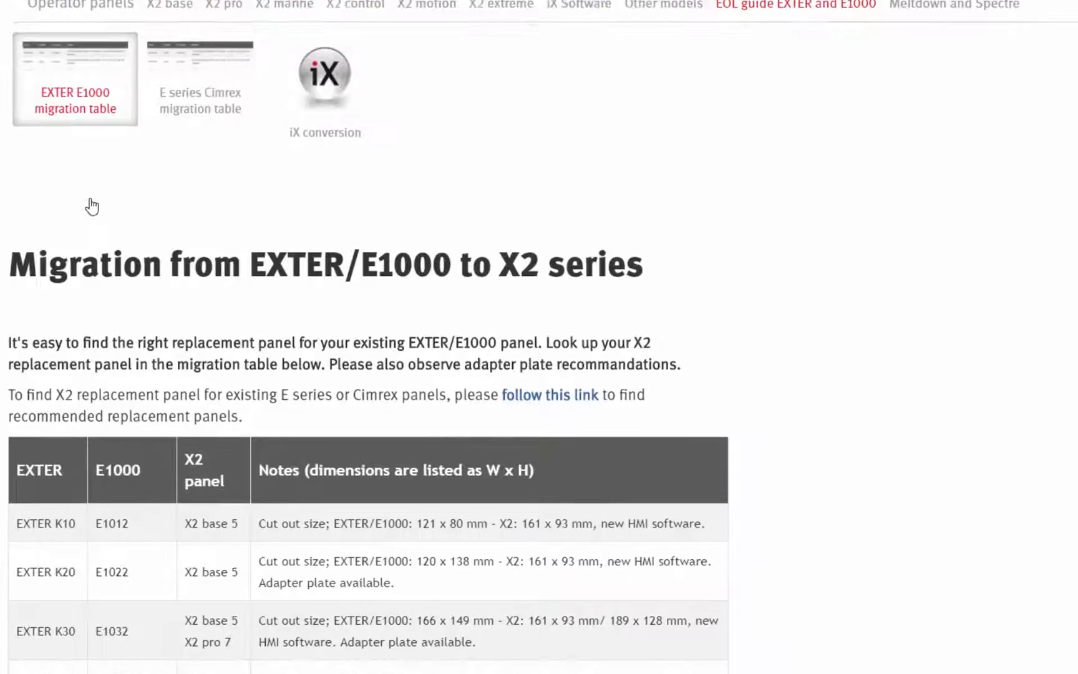
{"action": "scroll", "scroll_direction": "down", "scroll_amount": 3}
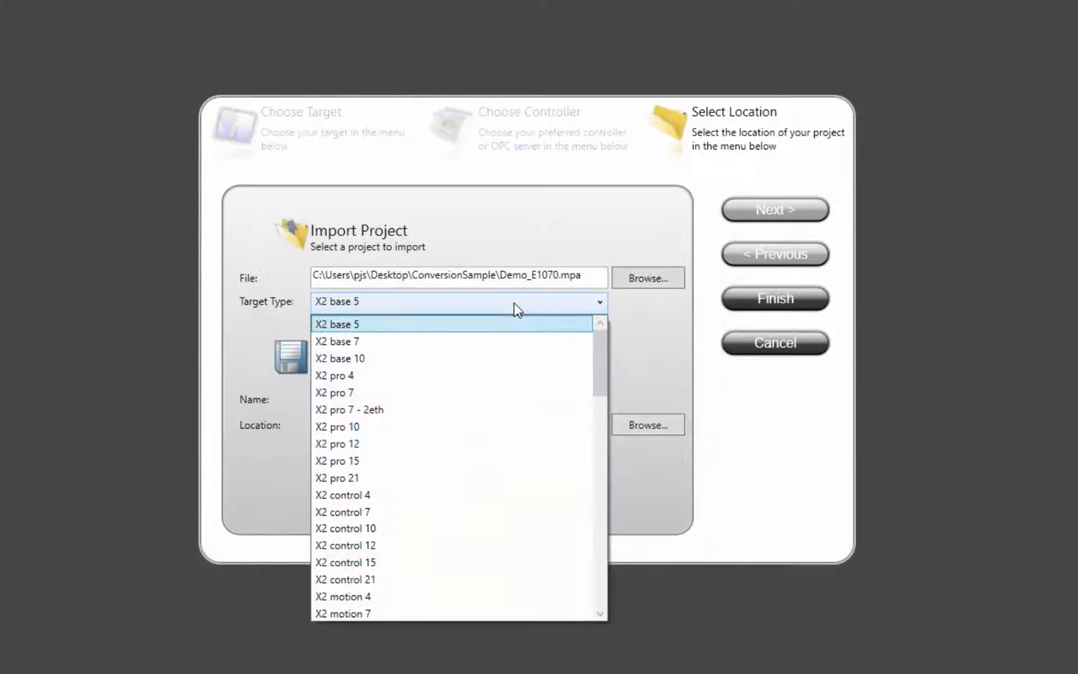
{"action": "mouse_move", "coordinate": [493, 426]}
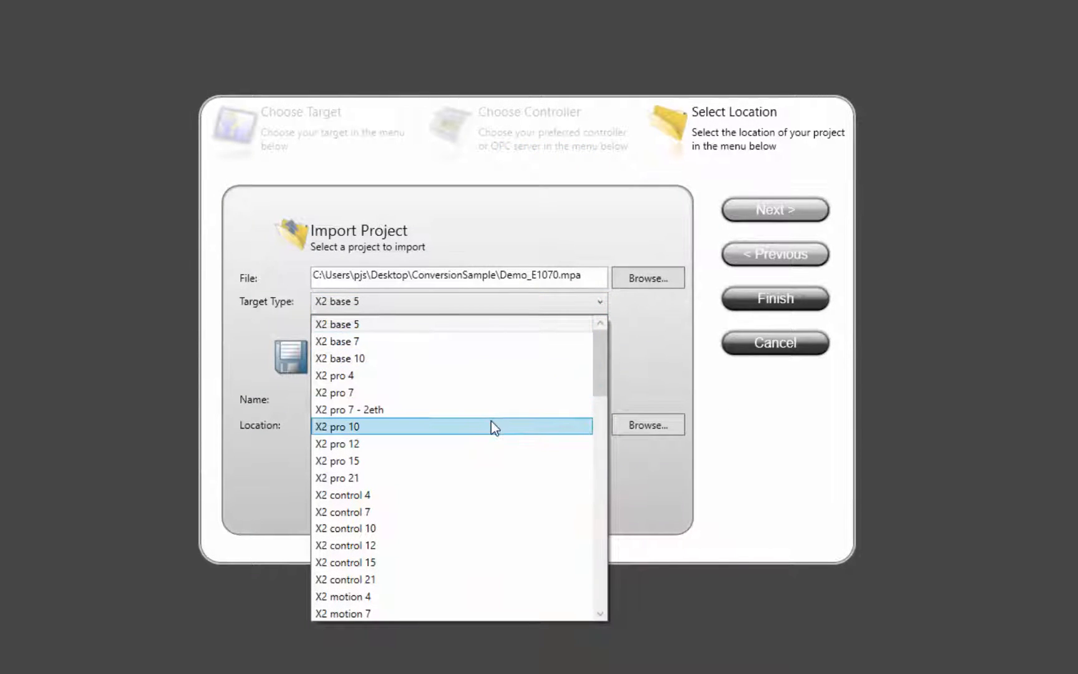
Step: Set the target panel to X2 pro 10, finish the wizard and import with all options
{"action": "left_click", "coordinate": [337, 426]}
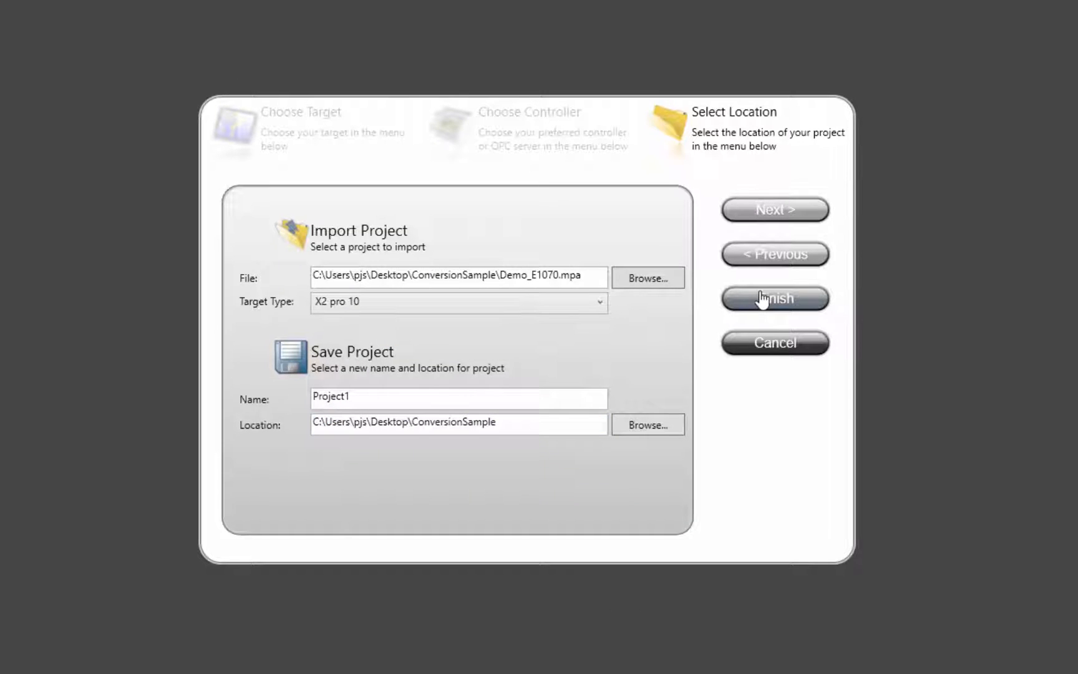
{"action": "left_click", "coordinate": [774, 299]}
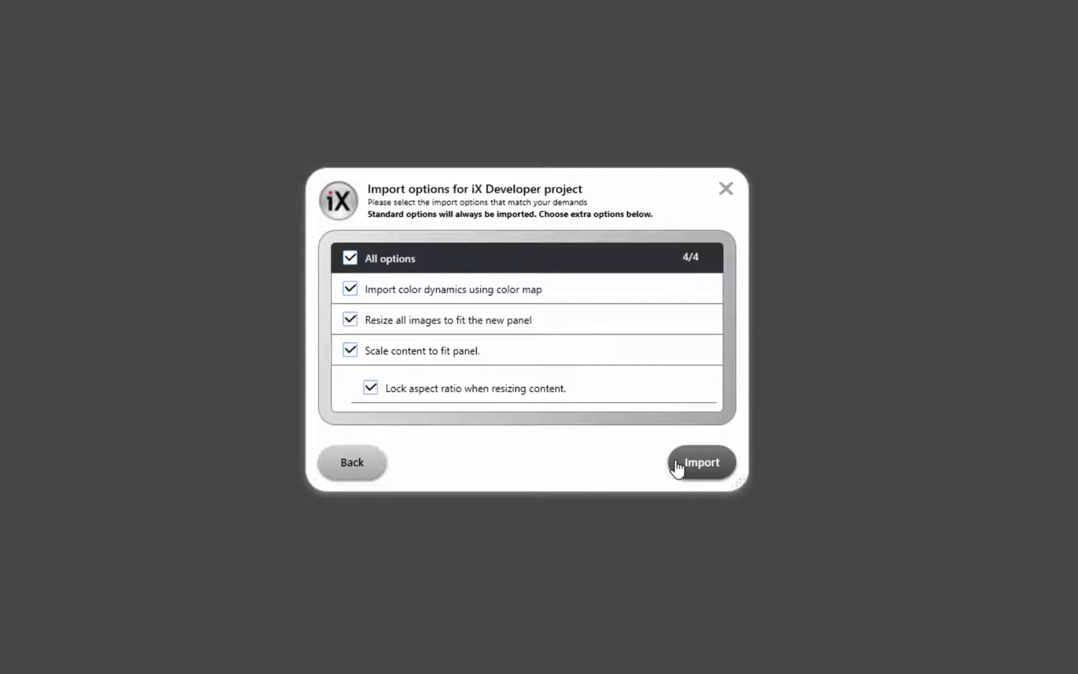
{"action": "left_click", "coordinate": [701, 462]}
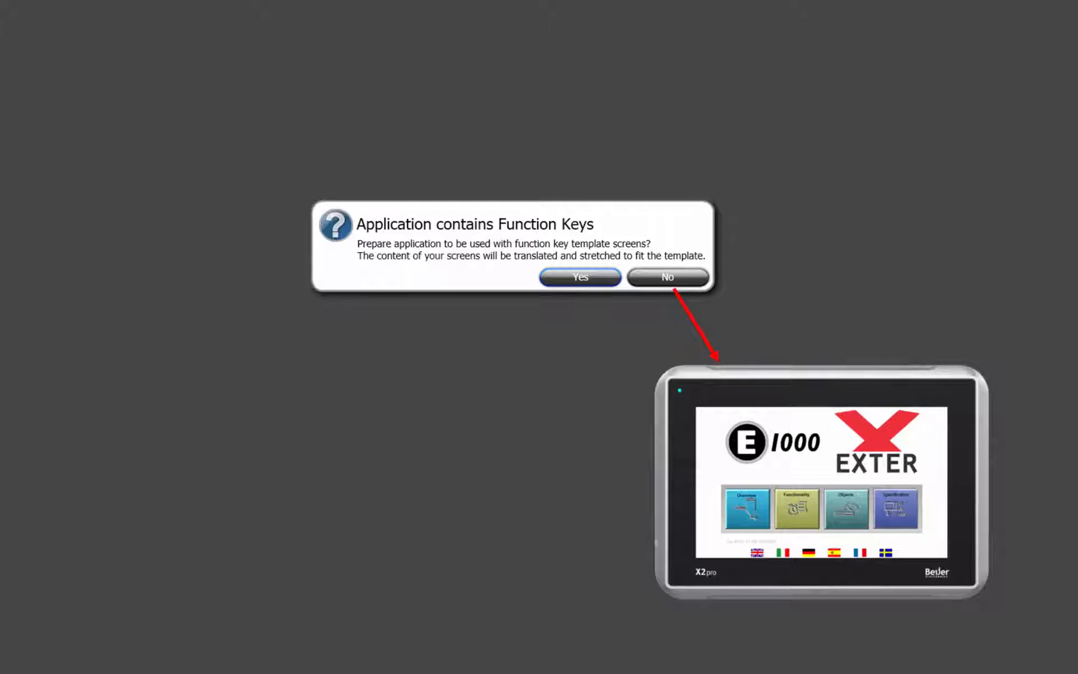
Step: Answer the 'Application contains Function Keys' prompt about function key template screens
{"action": "left_click", "coordinate": [579, 278]}
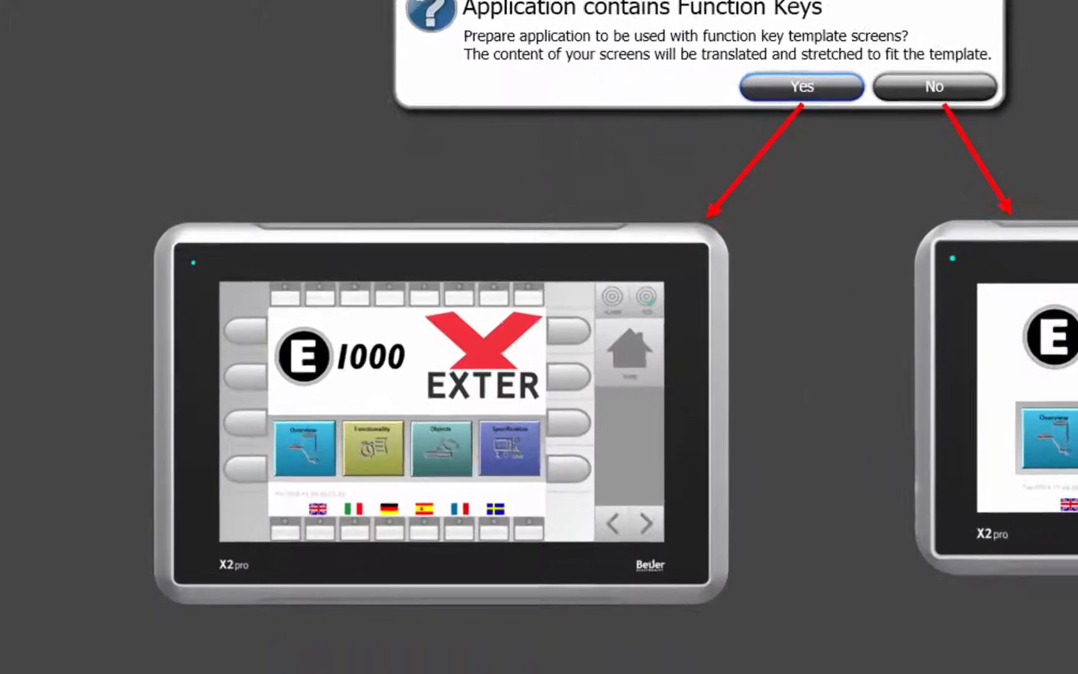
{"action": "left_click", "coordinate": [801, 87]}
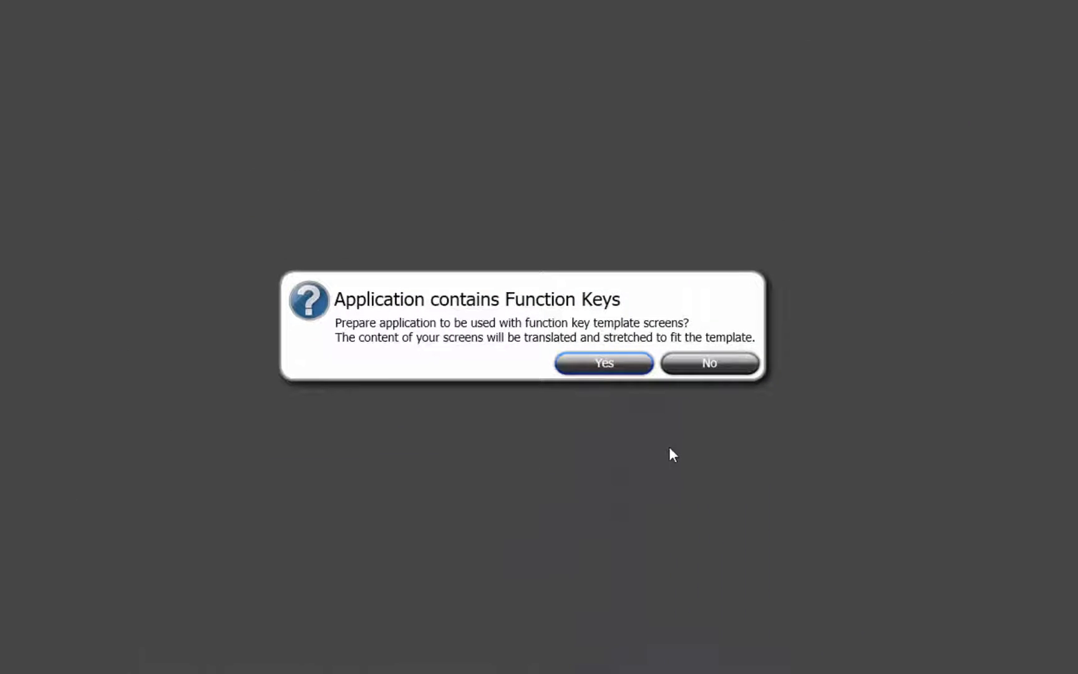
{"action": "left_click", "coordinate": [603, 363]}
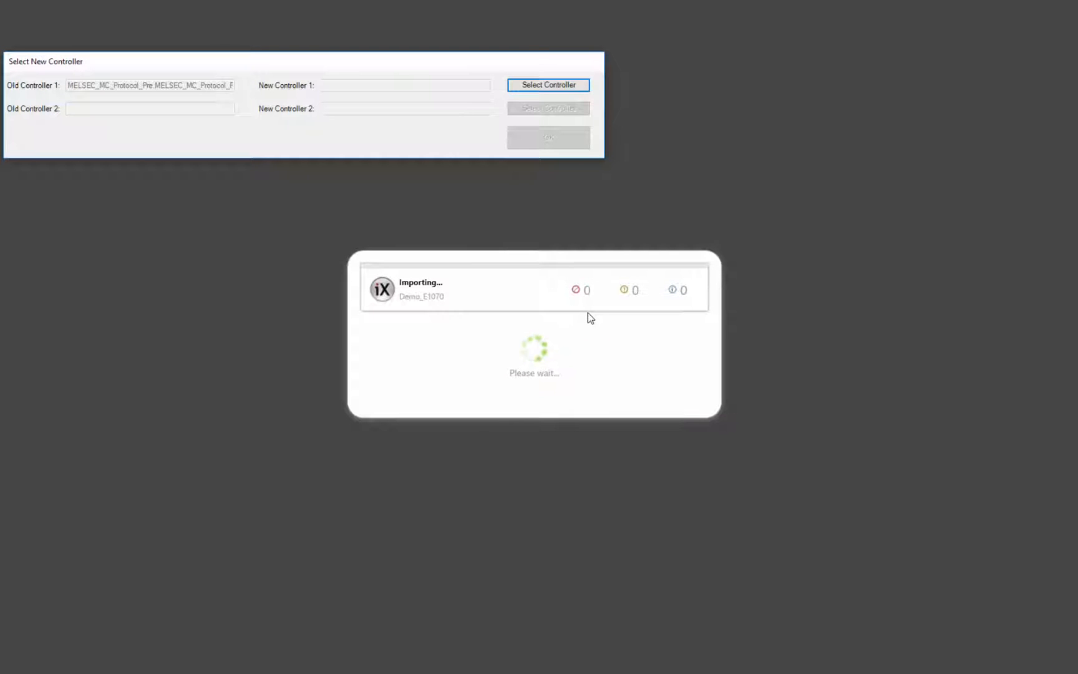
Step: Select MELSEC MC Protocol as the new controller and confirm it
{"action": "left_click", "coordinate": [548, 85]}
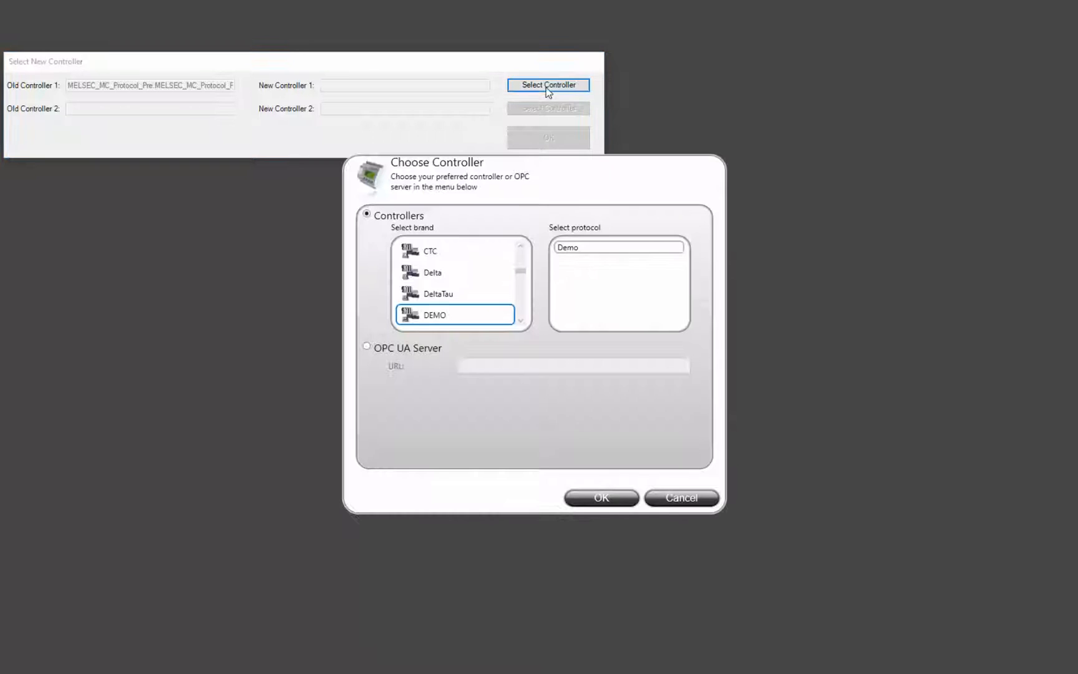
{"action": "scroll", "scroll_direction": "down", "scroll_amount": 3}
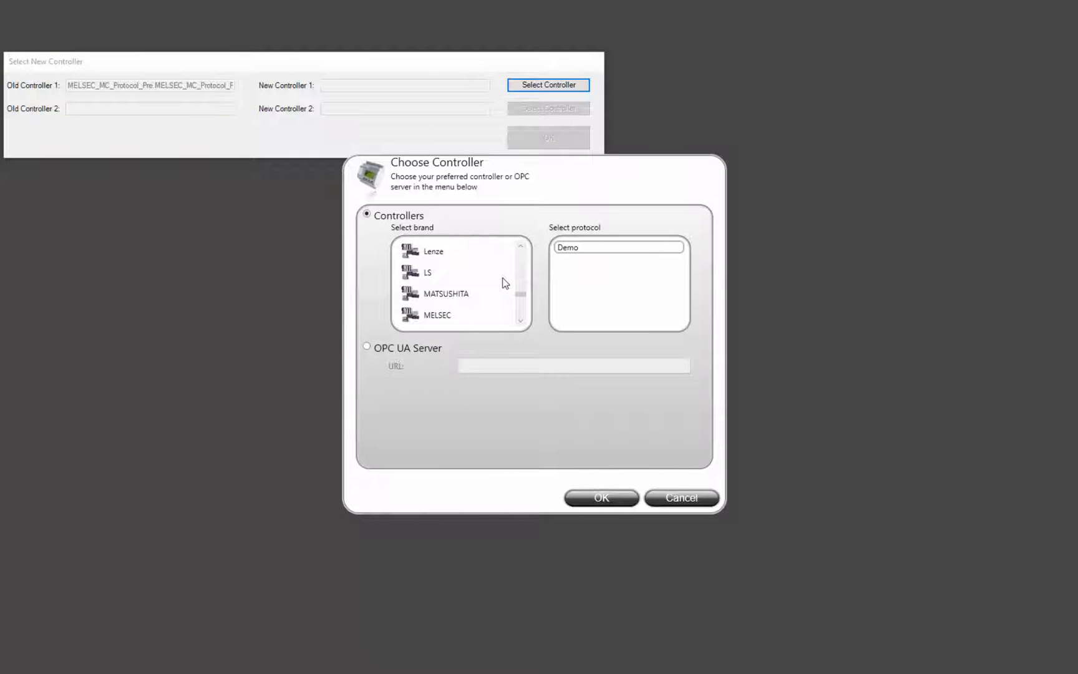
{"action": "left_click", "coordinate": [438, 315]}
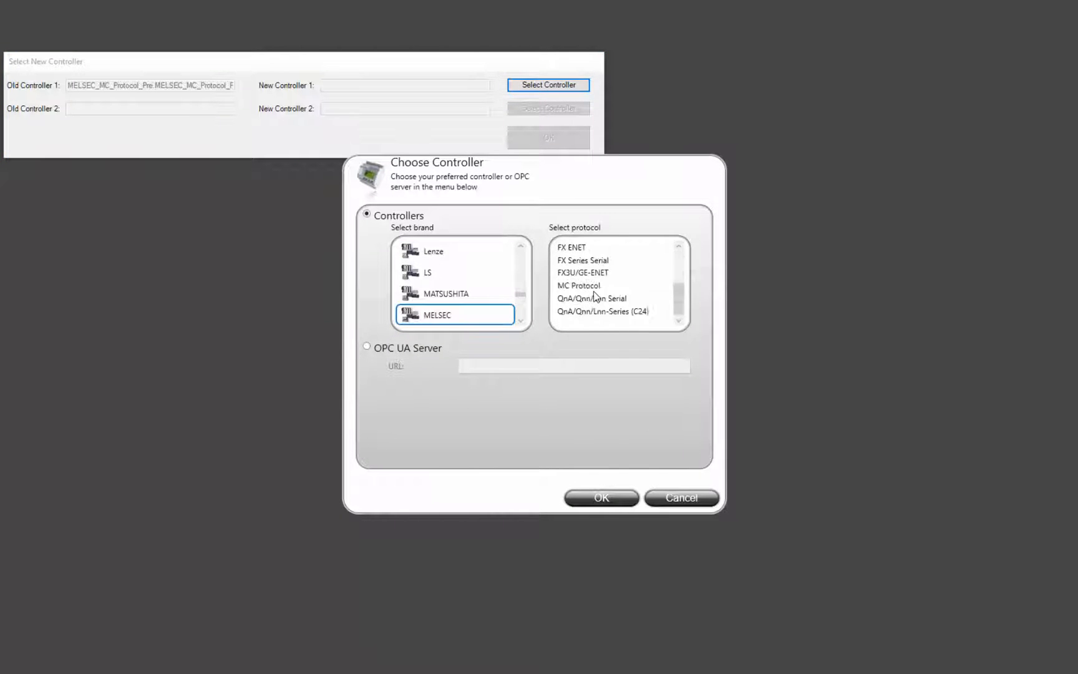
{"action": "left_click", "coordinate": [578, 285]}
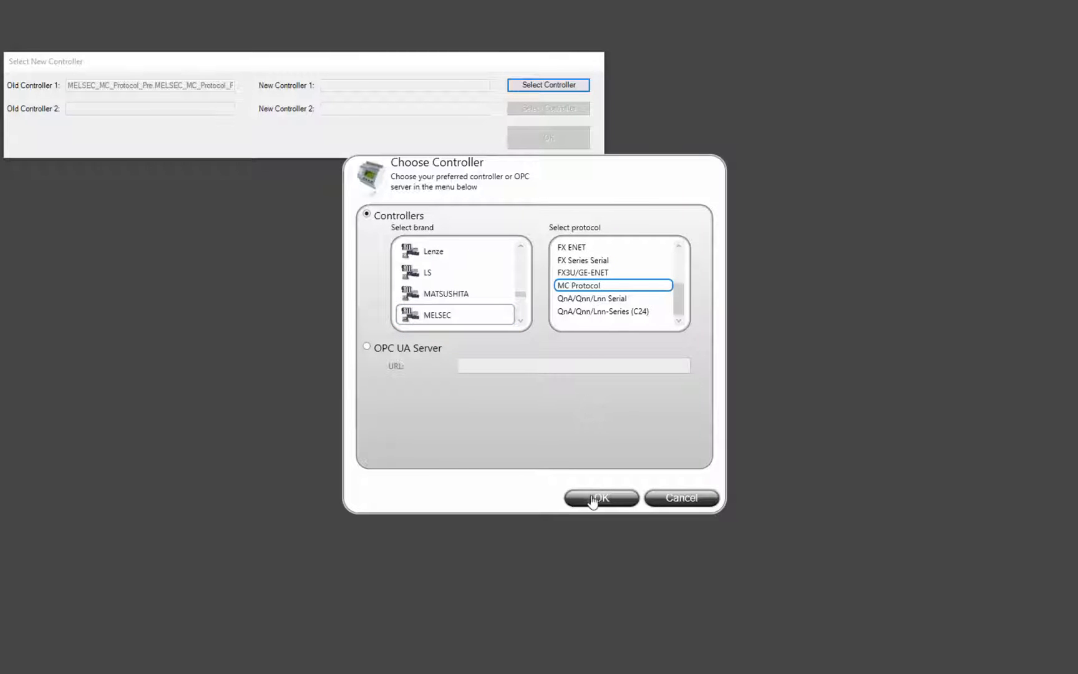
{"action": "left_click", "coordinate": [600, 497]}
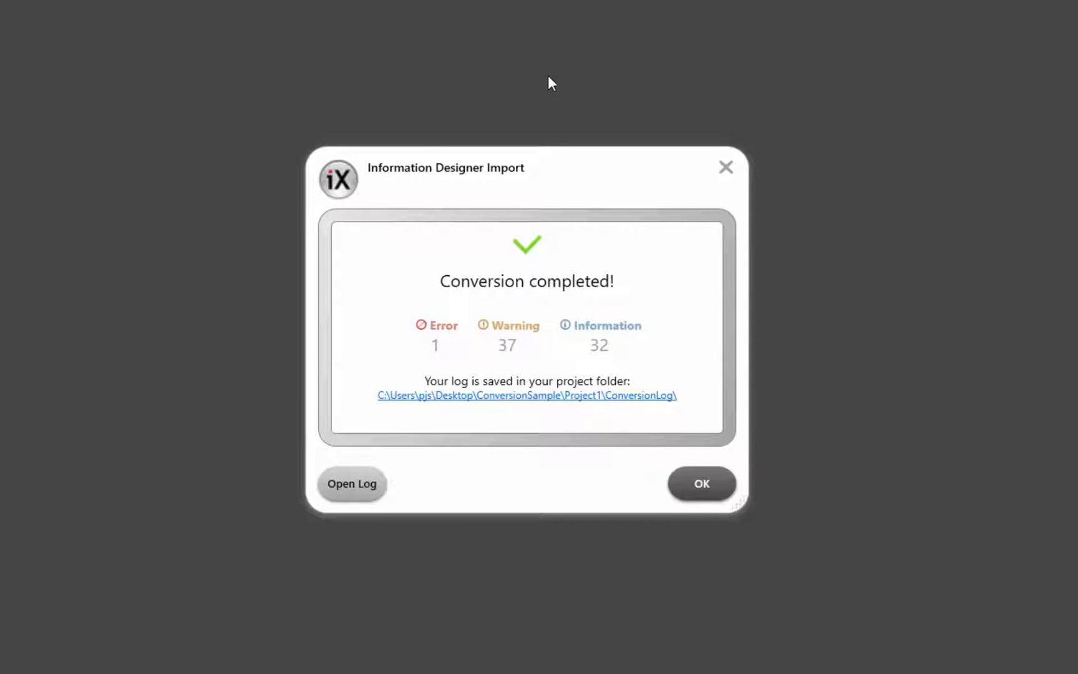
{"action": "mouse_move", "coordinate": [389, 404]}
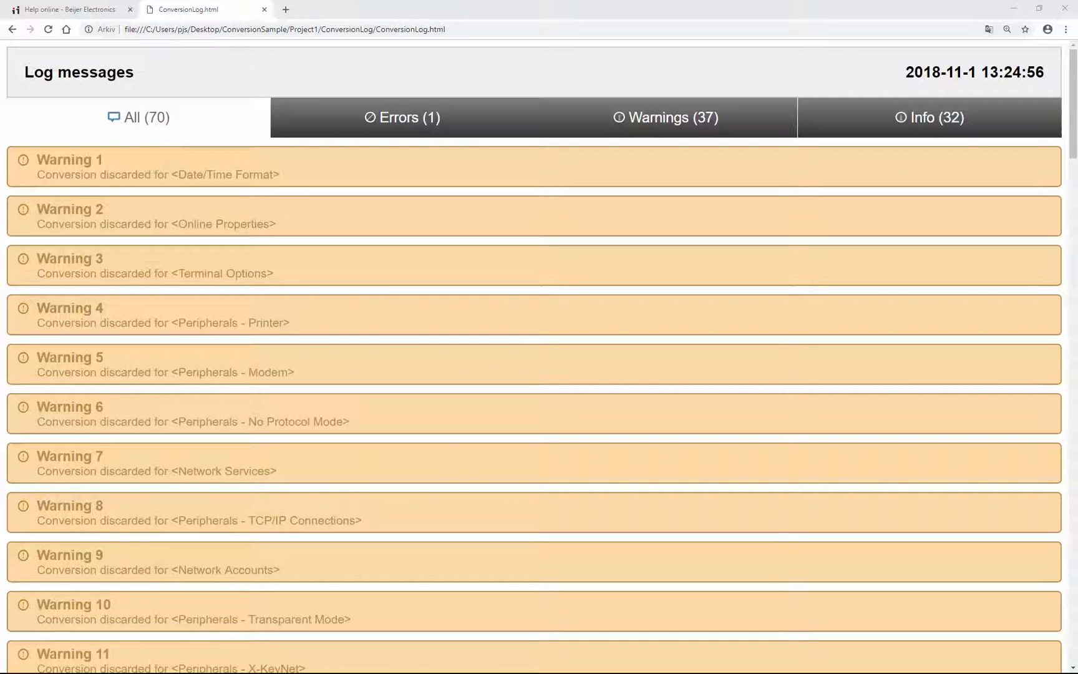
{"action": "mouse_move", "coordinate": [338, 126]}
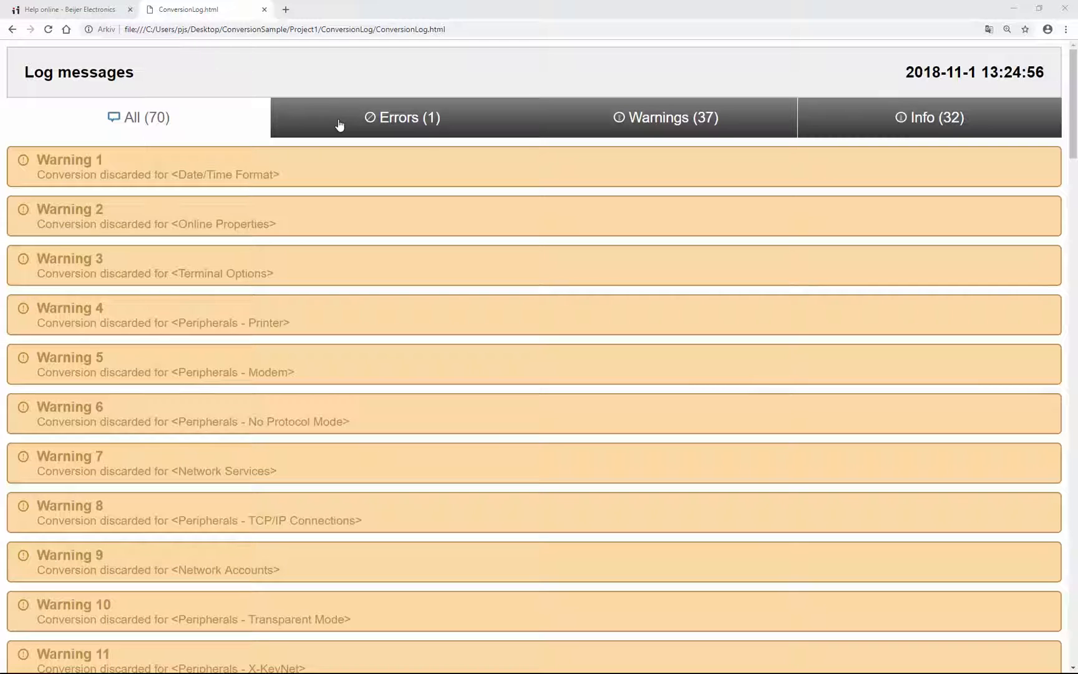
{"action": "left_click", "coordinate": [405, 117]}
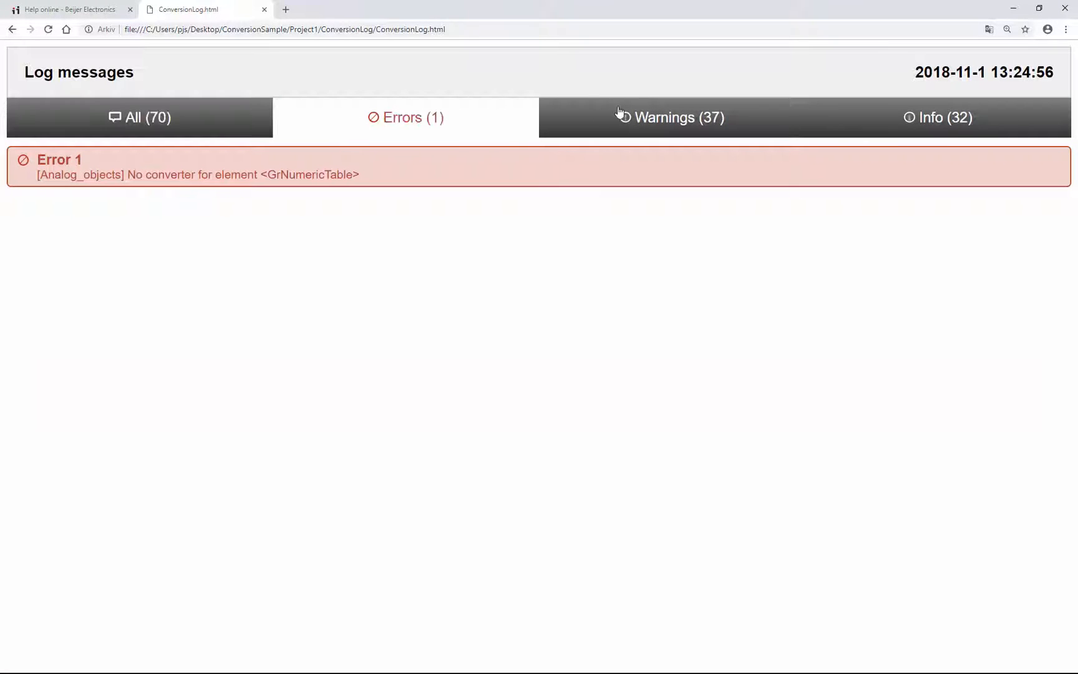
{"action": "left_click", "coordinate": [667, 116]}
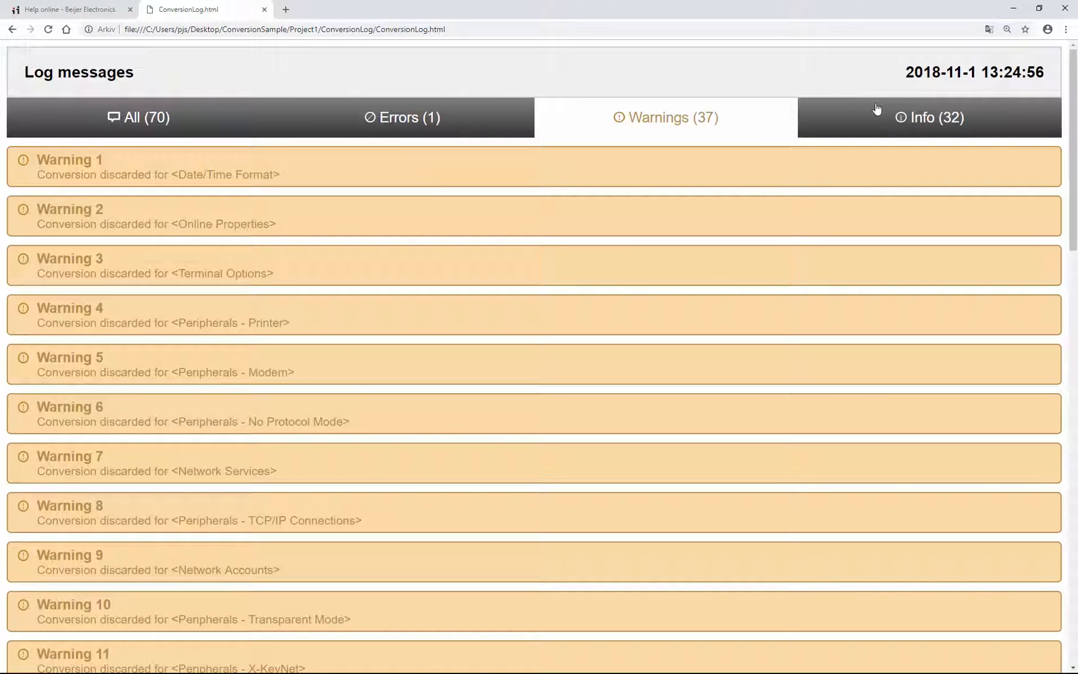
{"action": "left_click", "coordinate": [930, 117]}
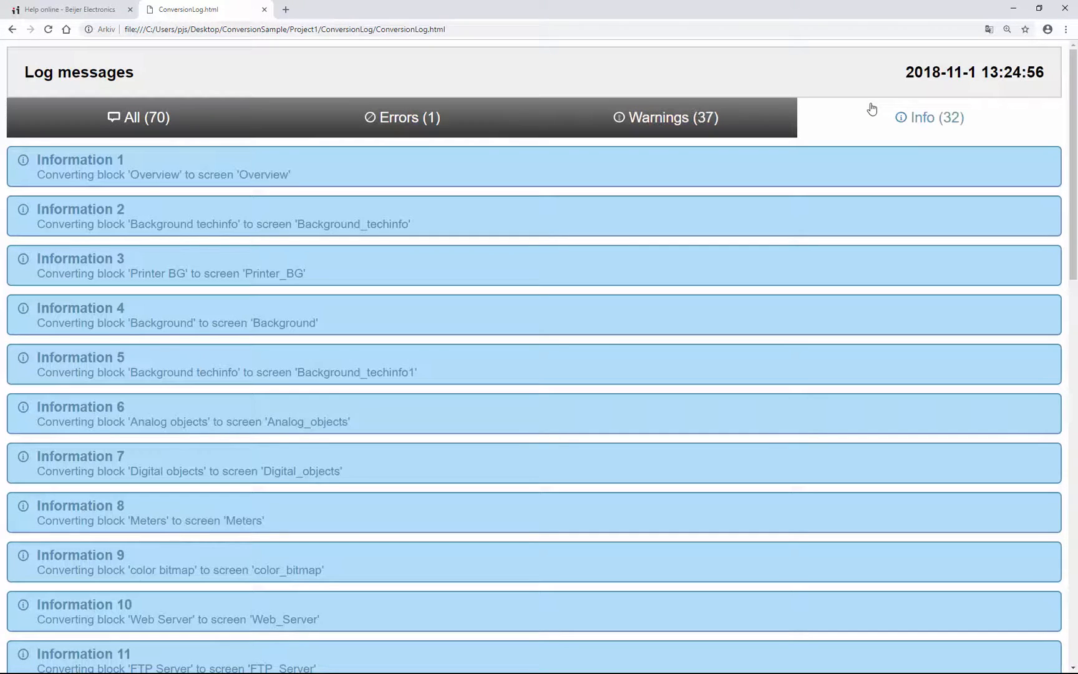
{"action": "left_click", "coordinate": [664, 117]}
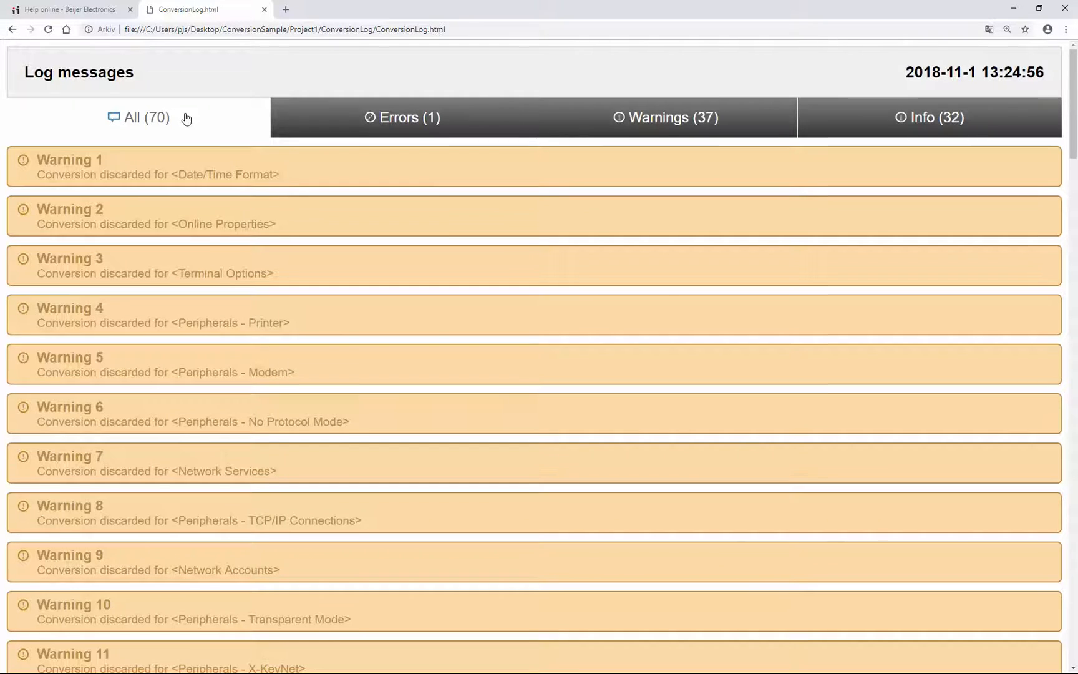
{"action": "scroll", "scroll_direction": "down", "scroll_amount": 3}
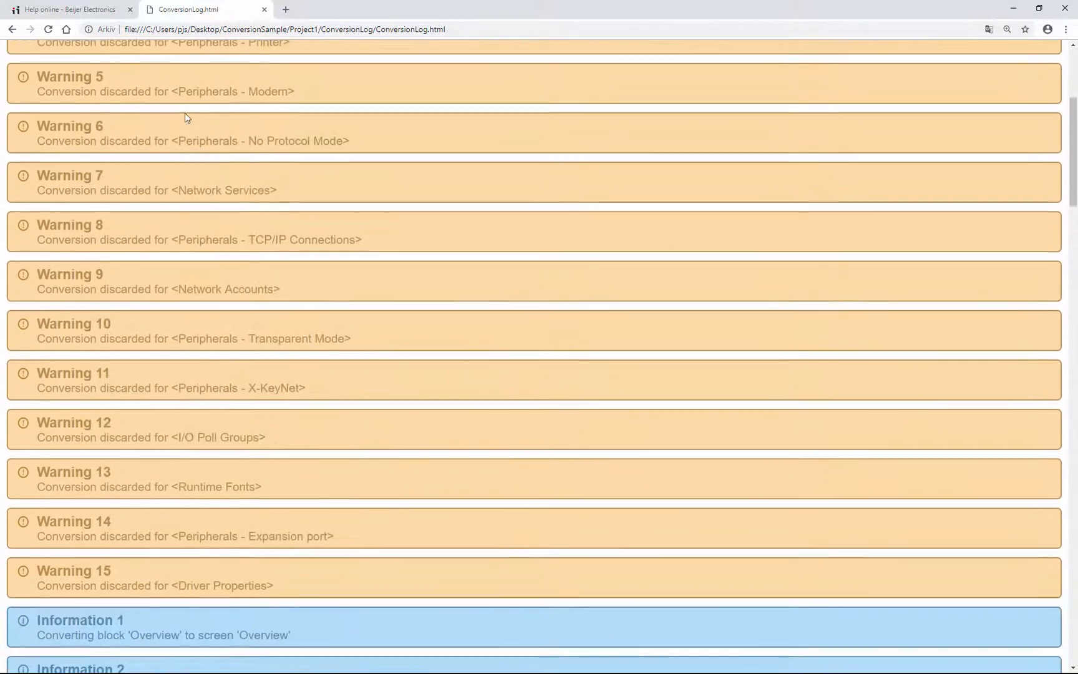
{"action": "scroll", "scroll_direction": "down", "scroll_amount": 3}
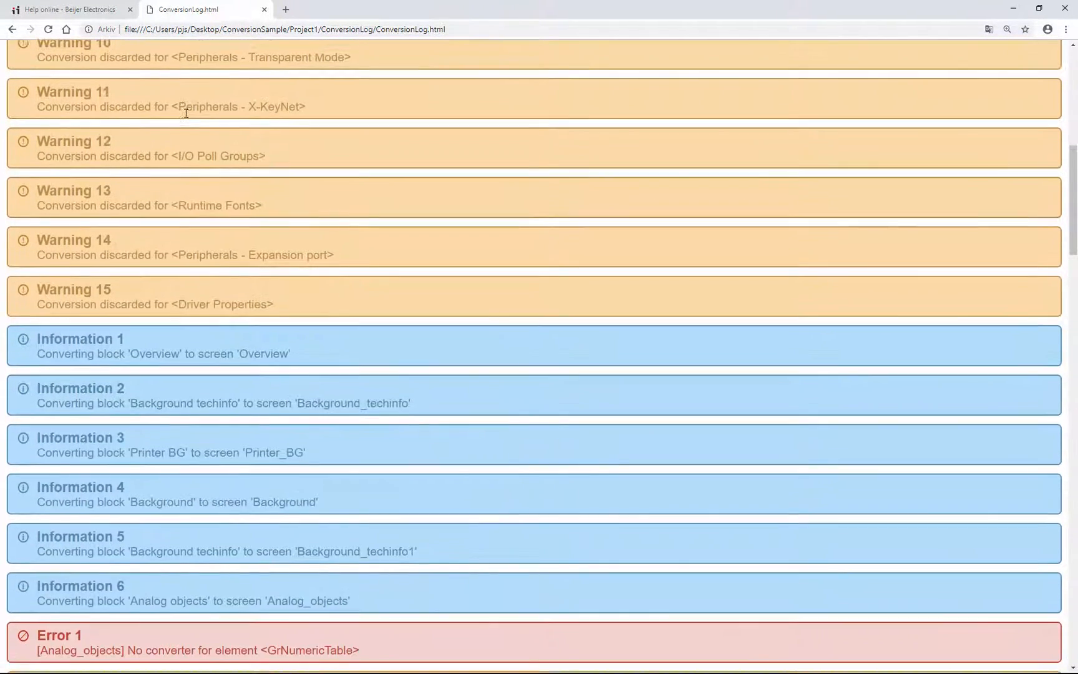
{"action": "scroll", "scroll_direction": "down", "scroll_amount": 3}
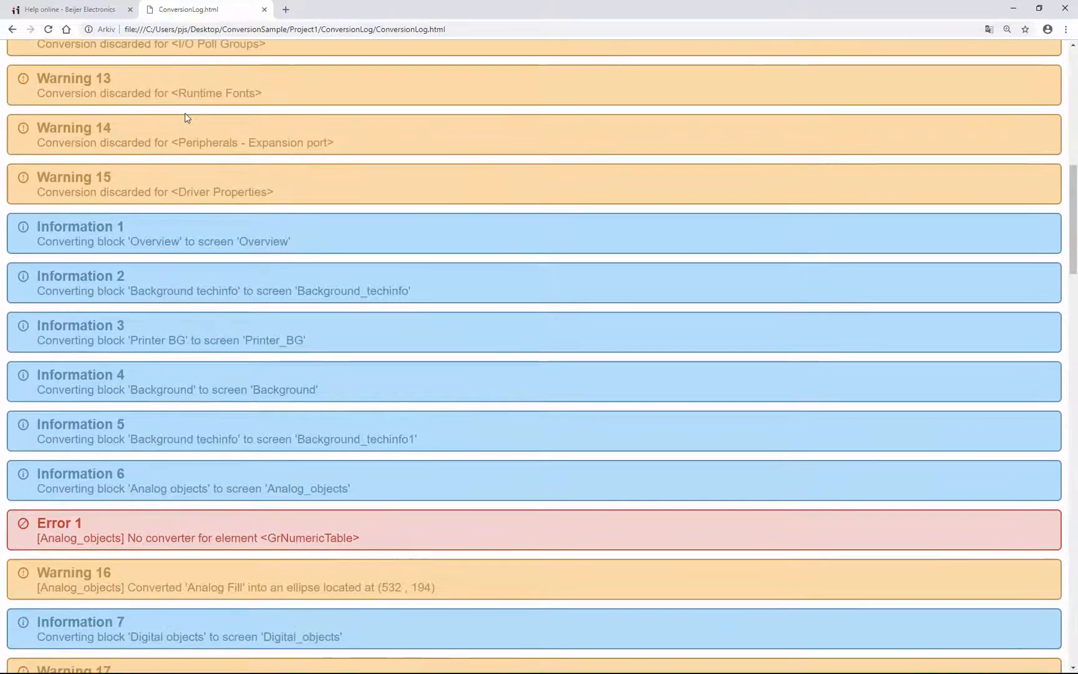
{"action": "scroll", "scroll_direction": "down", "scroll_amount": 3}
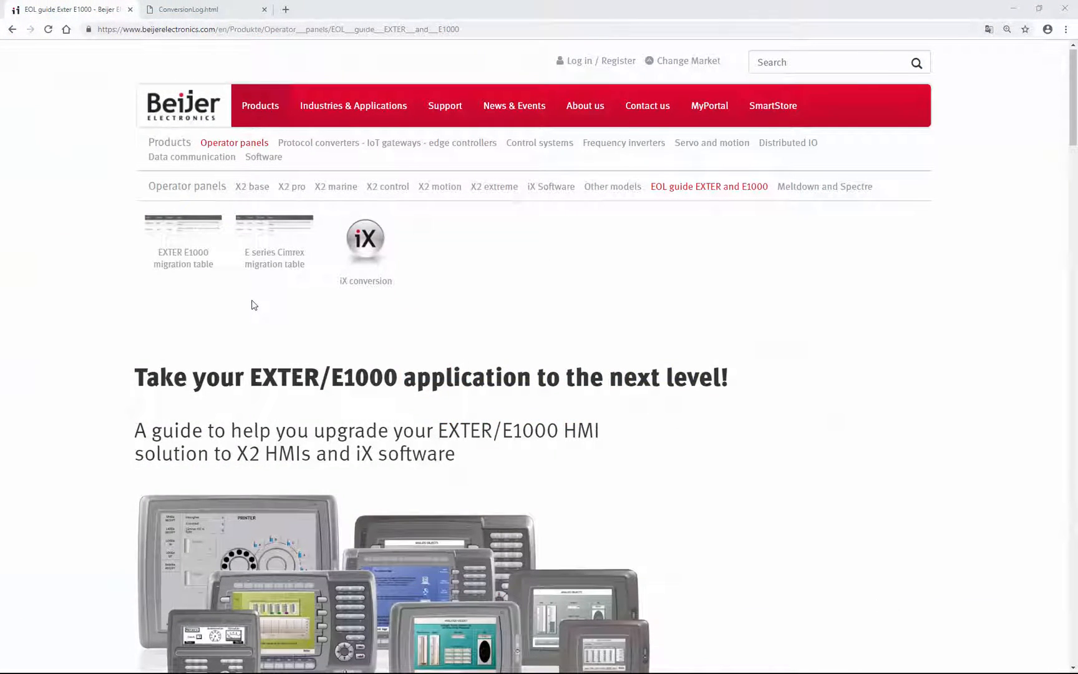
Step: Go to the iX conversion page and get the MAEN288 conversion guide download
{"action": "scroll", "scroll_direction": "down", "scroll_amount": 3}
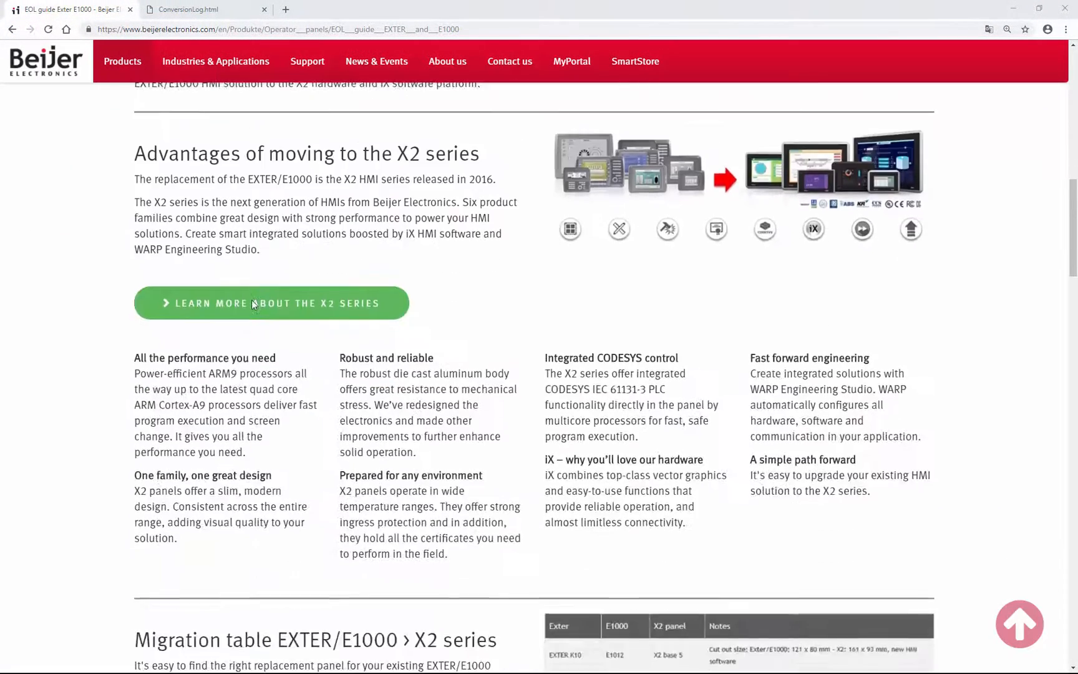
{"action": "scroll", "scroll_direction": "down", "scroll_amount": 3}
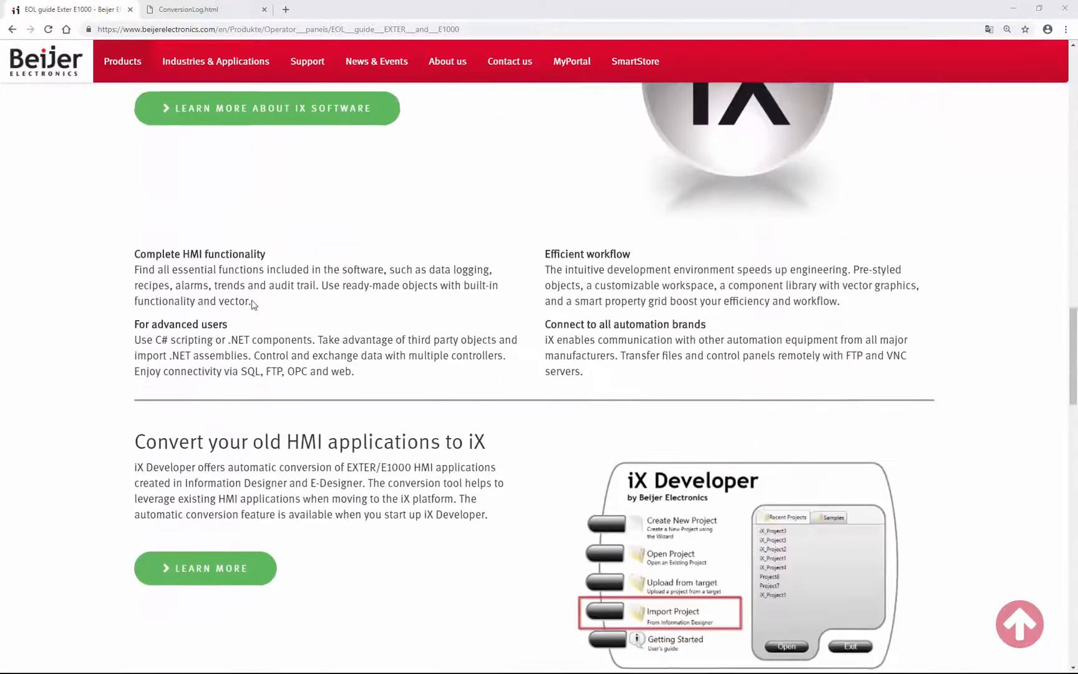
{"action": "left_click", "coordinate": [205, 568]}
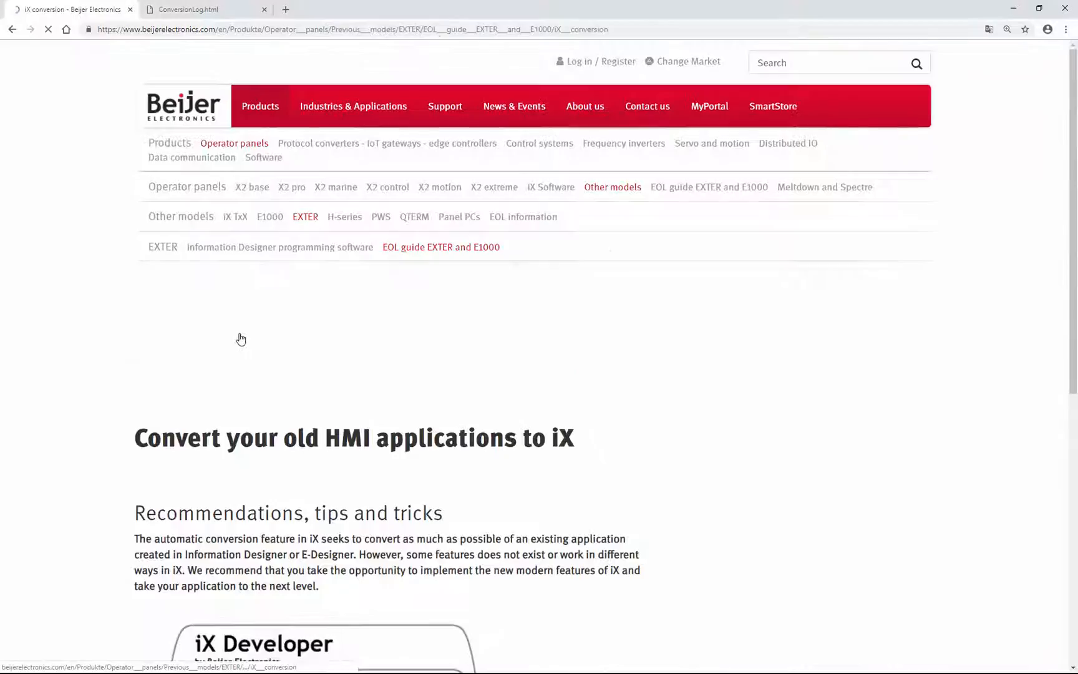
{"action": "scroll", "scroll_direction": "down", "scroll_amount": 3}
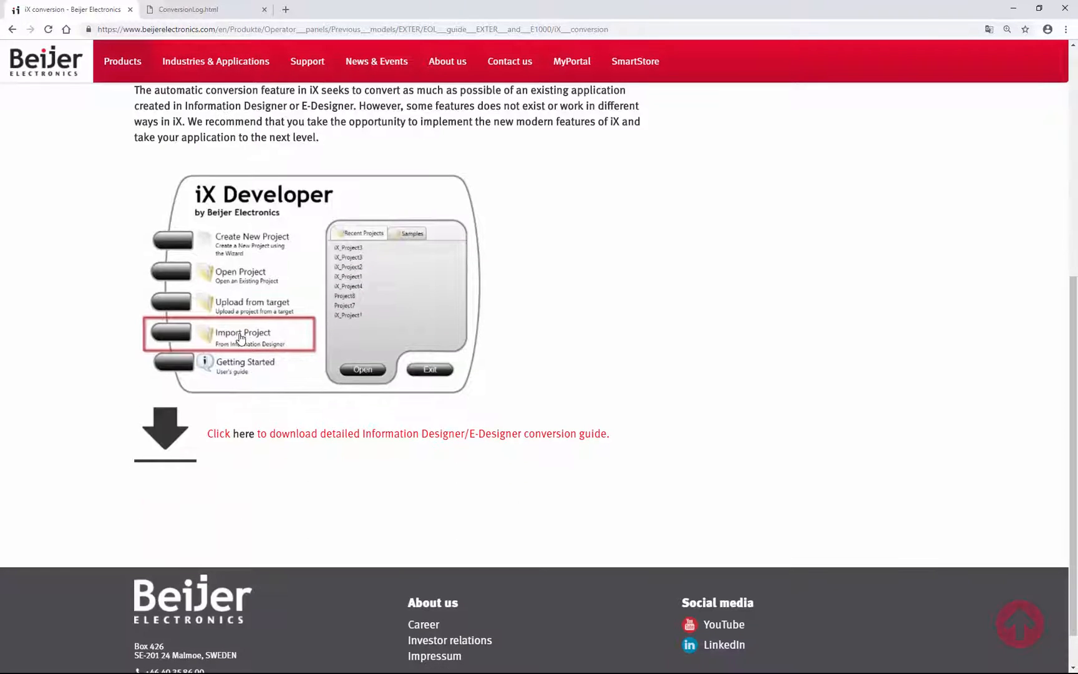
{"action": "left_click", "coordinate": [243, 433]}
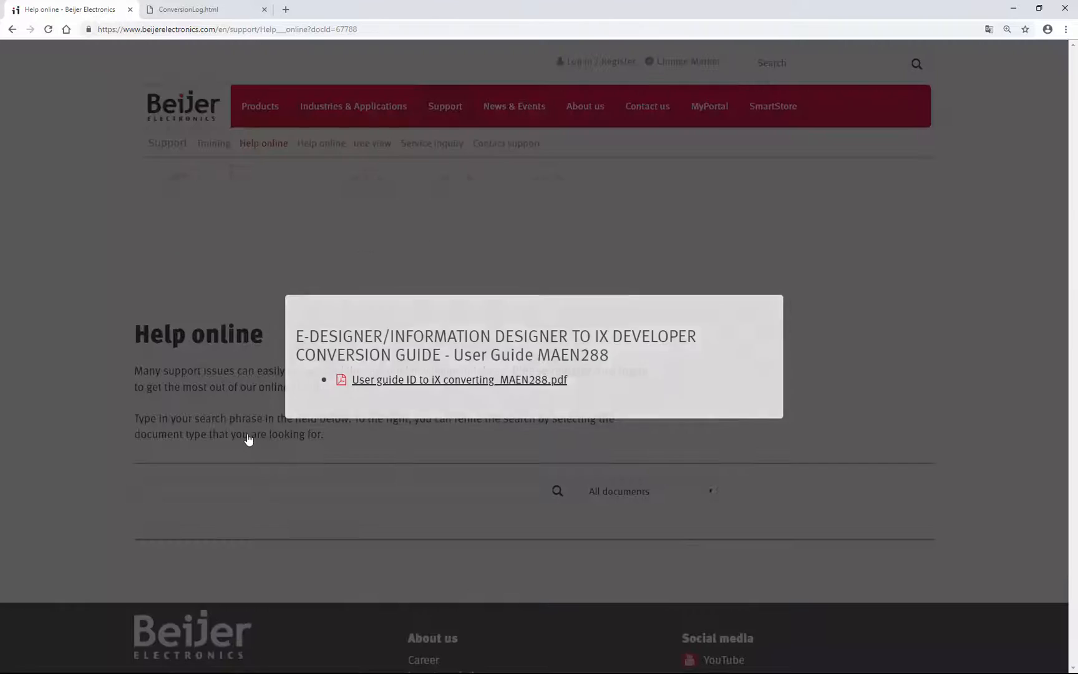
Step: Open the MAEN288 PDF and jump from its contents to the Multi Language section
{"action": "left_click", "coordinate": [459, 379]}
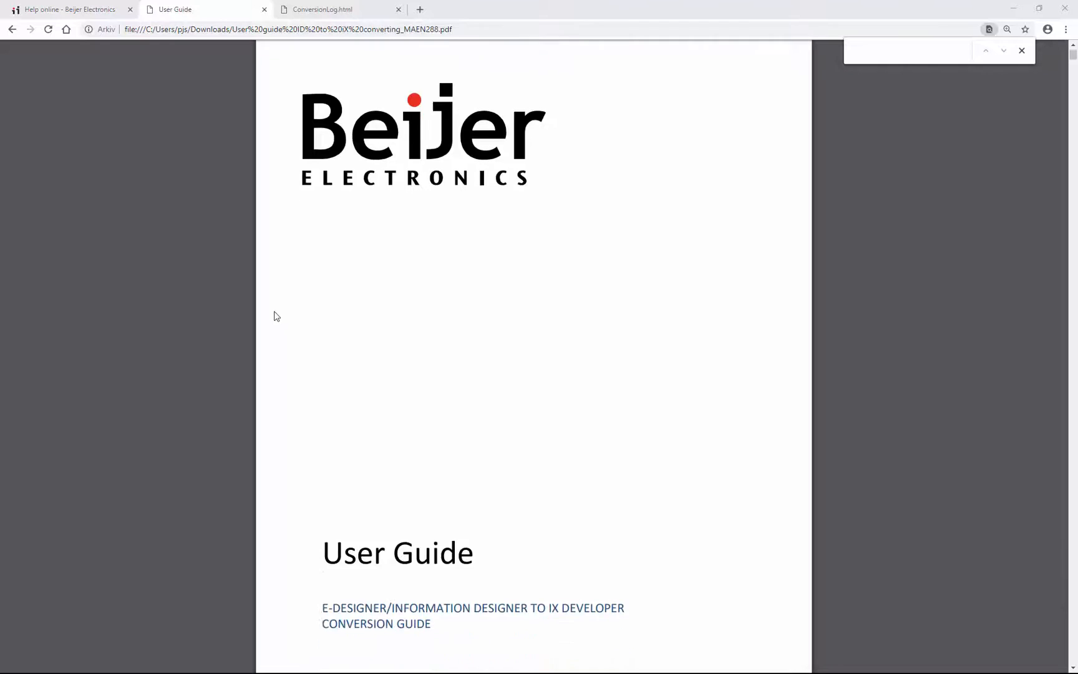
{"action": "scroll", "scroll_direction": "down", "scroll_amount": 3}
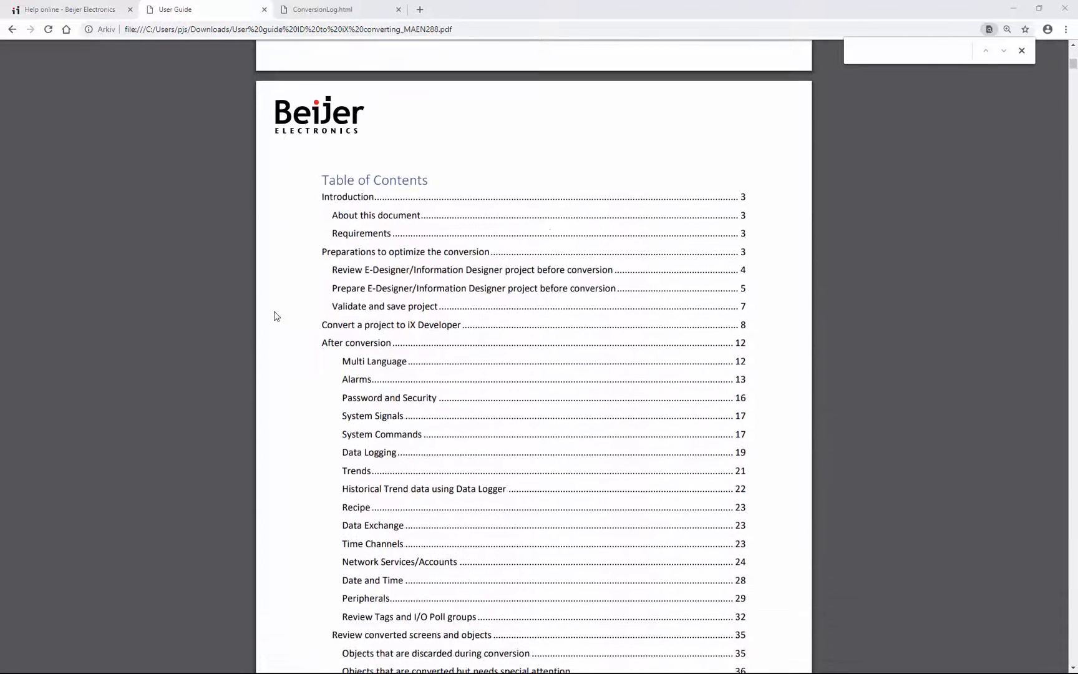
{"action": "scroll", "scroll_direction": "down", "scroll_amount": 3}
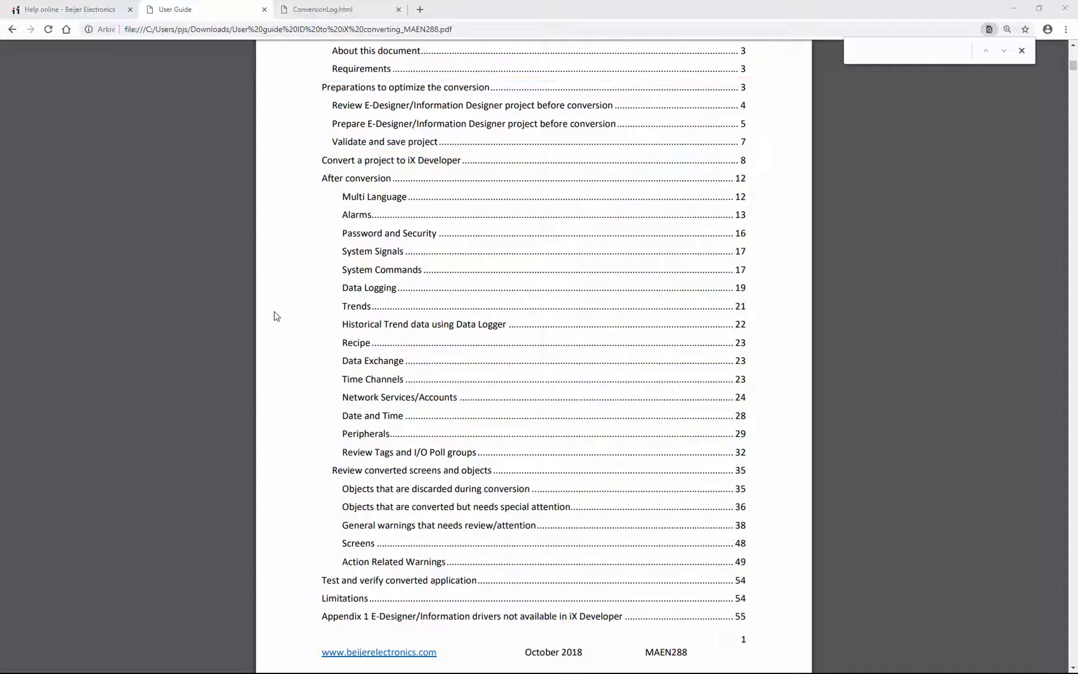
{"action": "left_click", "coordinate": [390, 160]}
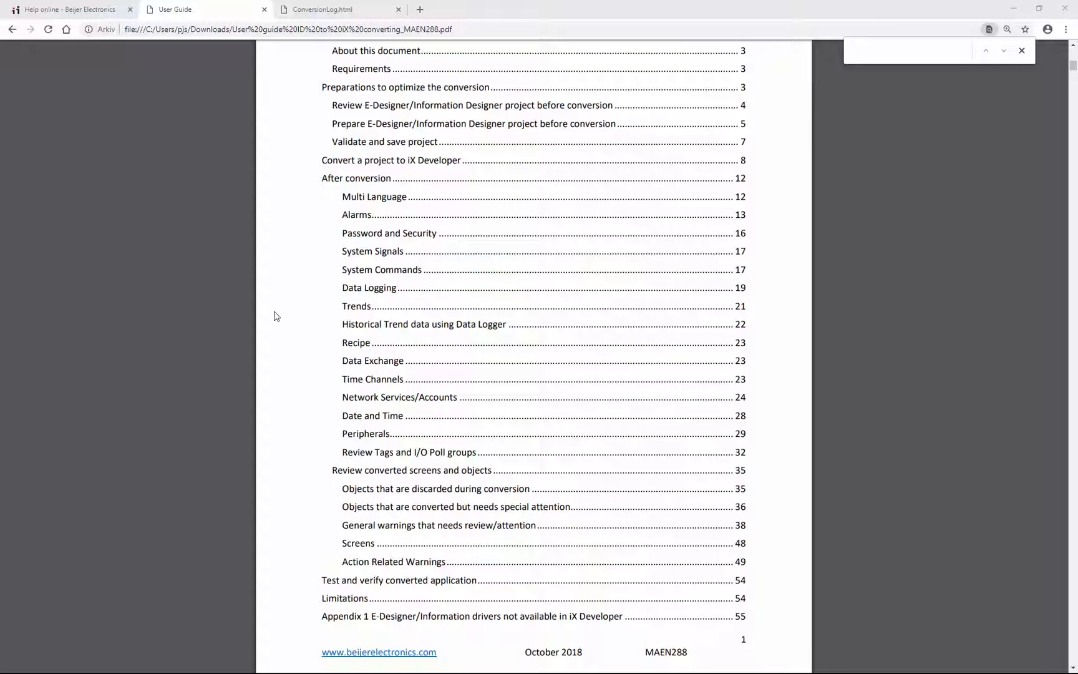
{"action": "mouse_move", "coordinate": [312, 271]}
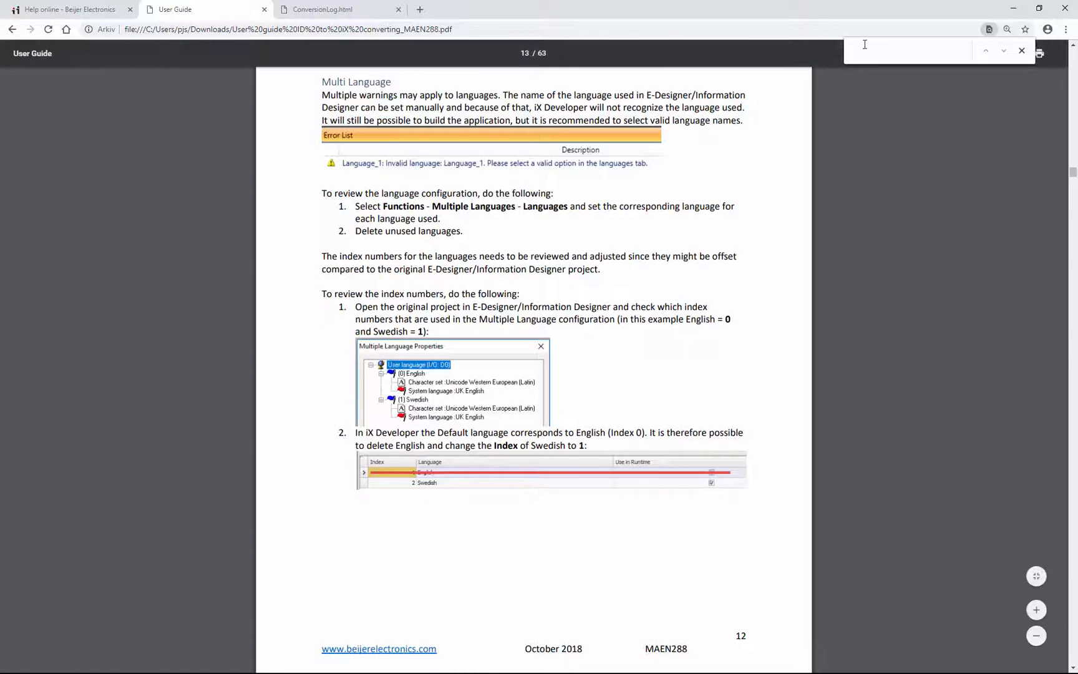
{"action": "mouse_move", "coordinate": [880, 48]}
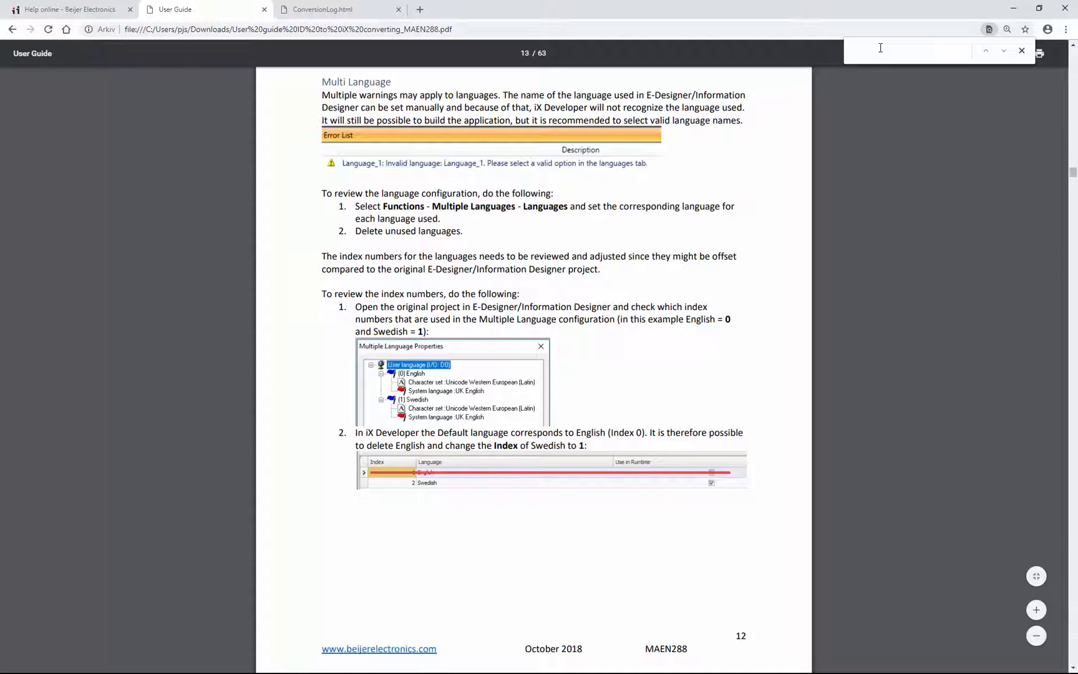
Step: Search the guide for GrNumericTable, then for Analog Fill, and read the results
{"action": "type", "text": "GrNumericTable"}
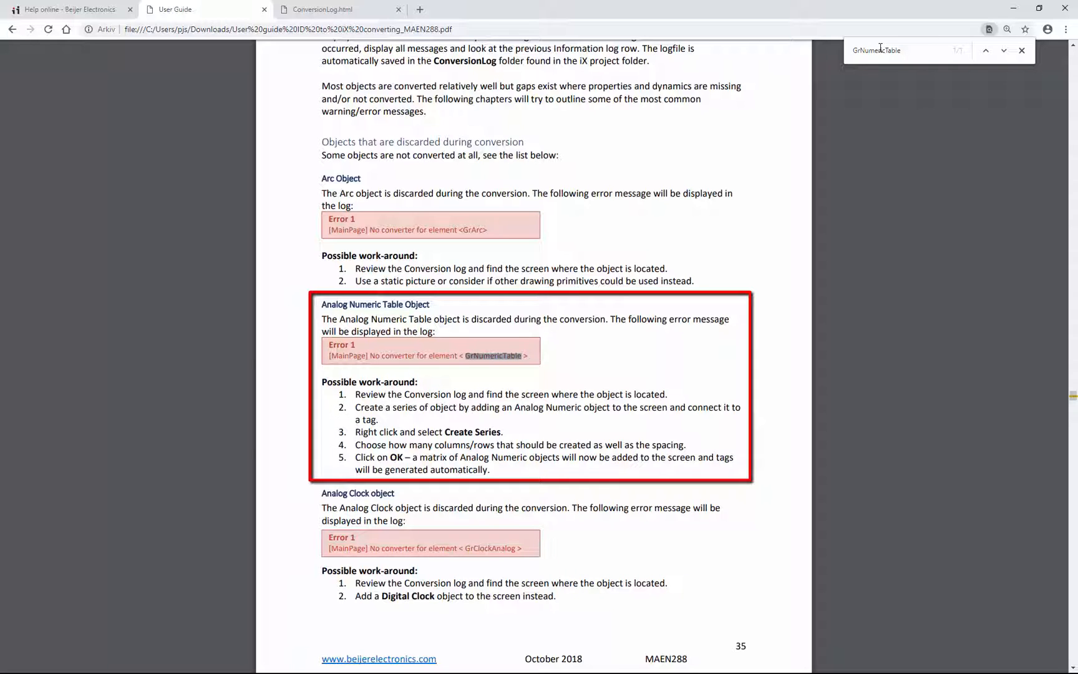
{"action": "triple_click", "coordinate": [901, 49]}
{"action": "type", "text": "Analog Fill"}
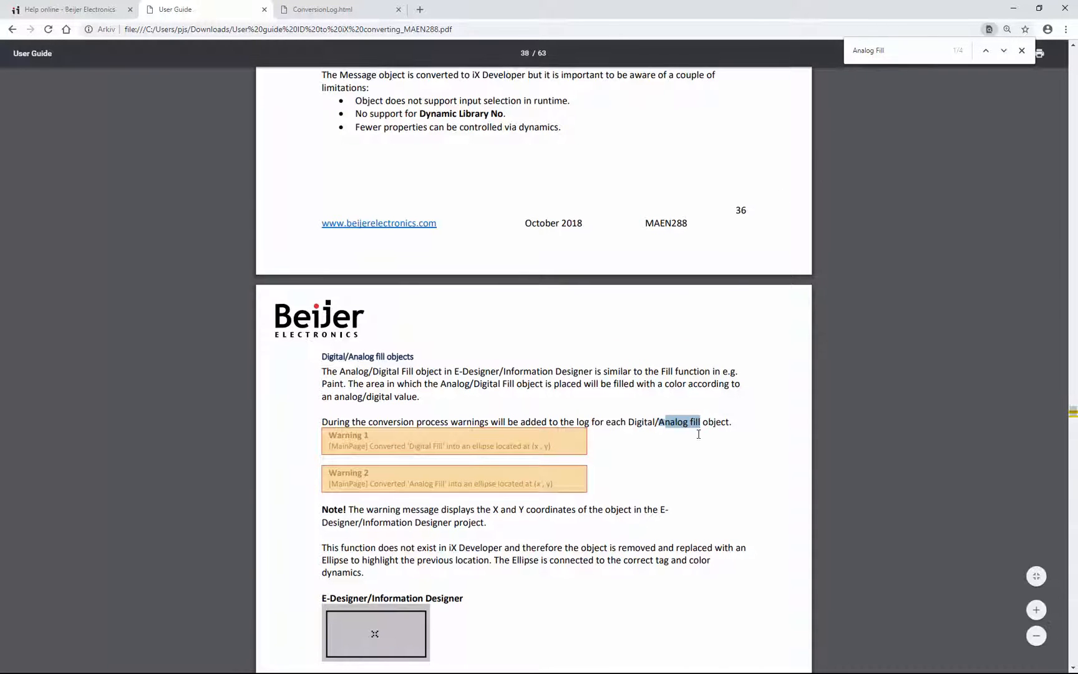
{"action": "scroll", "scroll_direction": "down", "scroll_amount": 3}
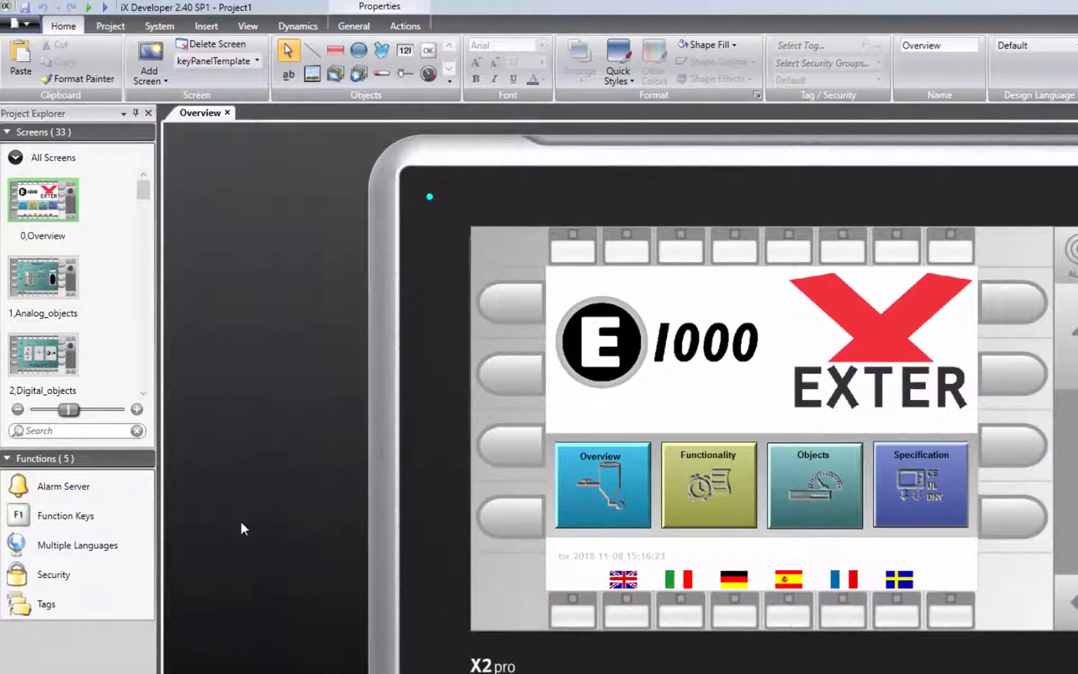
Step: Set the MC Protocol station IP to 192.168.1.40 in the Tags controller settings, then open driver help
{"action": "left_click", "coordinate": [46, 604]}
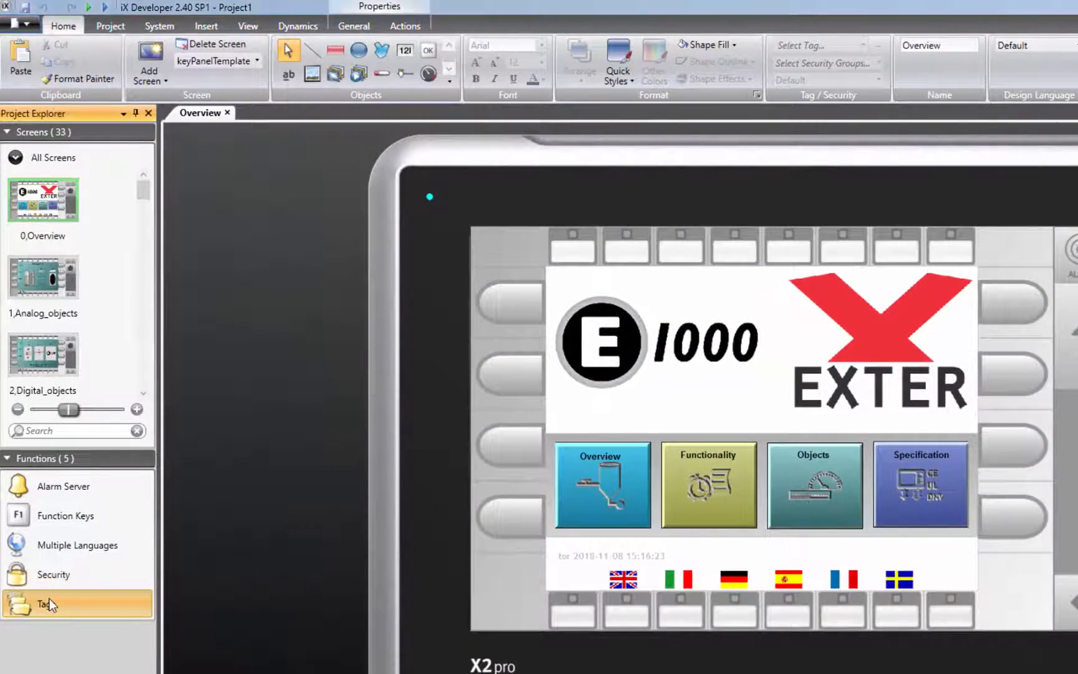
{"action": "double_click", "coordinate": [47, 604]}
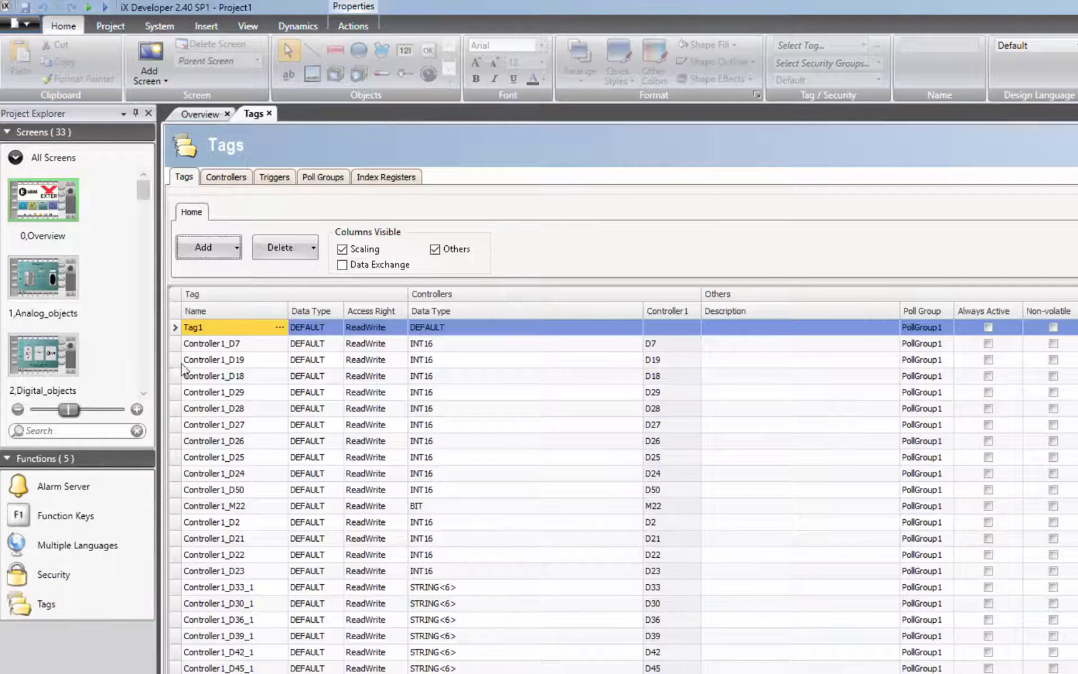
{"action": "left_click", "coordinate": [225, 176]}
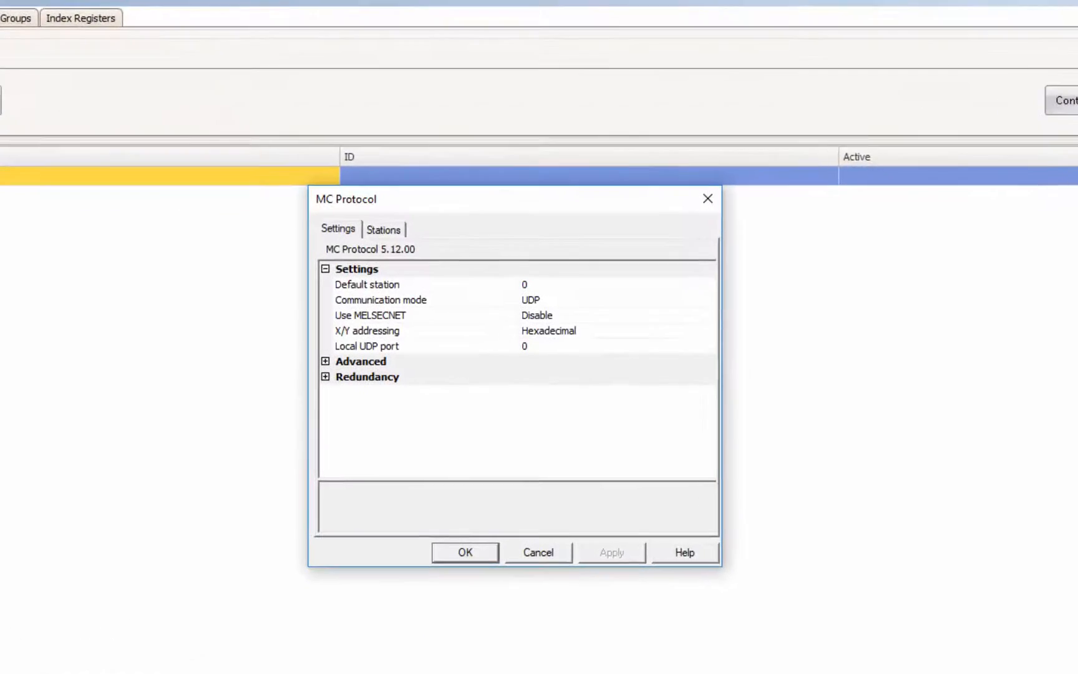
{"action": "left_click", "coordinate": [383, 229]}
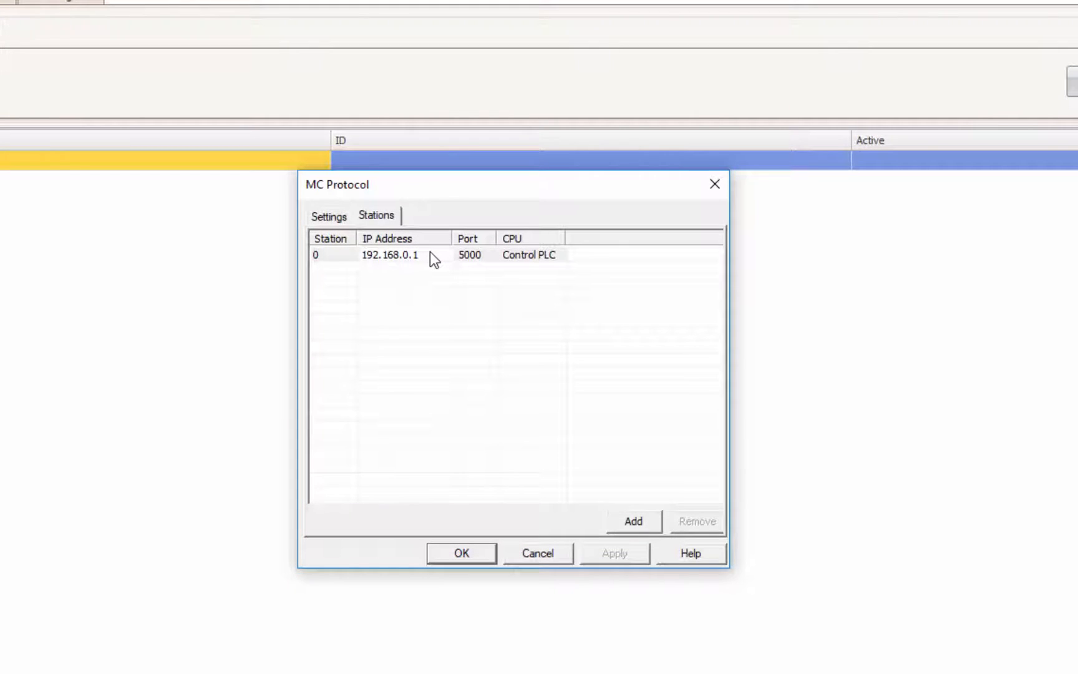
{"action": "key", "text": "Backspace"}
{"action": "type", "text": "1.4"}
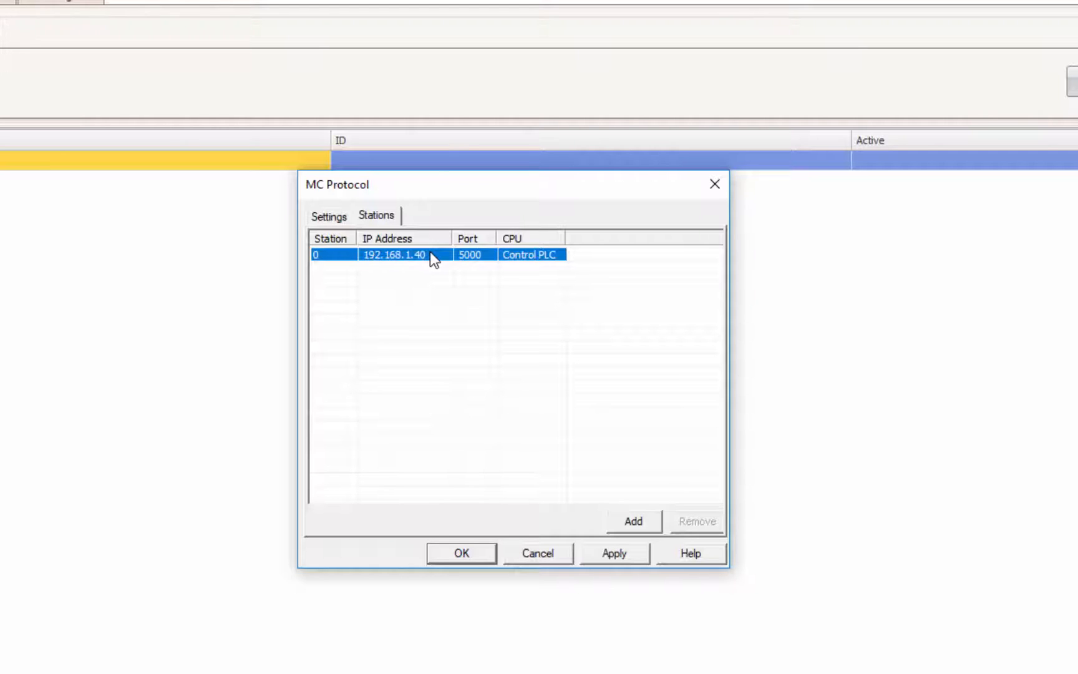
{"action": "mouse_move", "coordinate": [692, 553]}
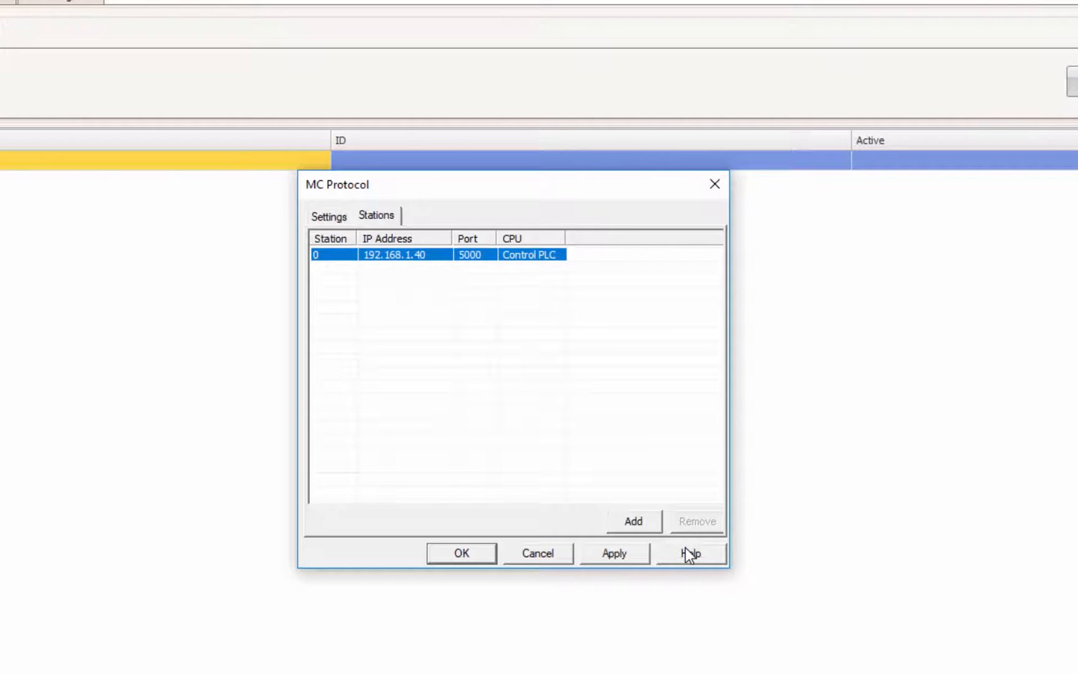
{"action": "left_click", "coordinate": [691, 553]}
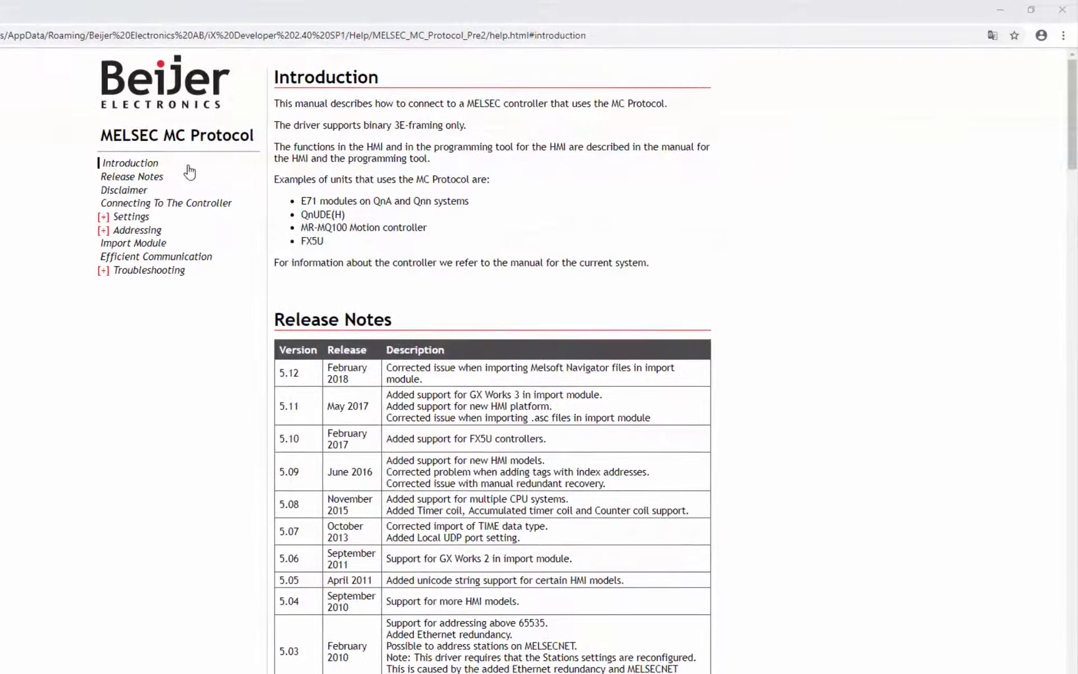
Step: Browse the Release Notes pages of the MELSEC MC Protocol driver manual
{"action": "left_click", "coordinate": [131, 176]}
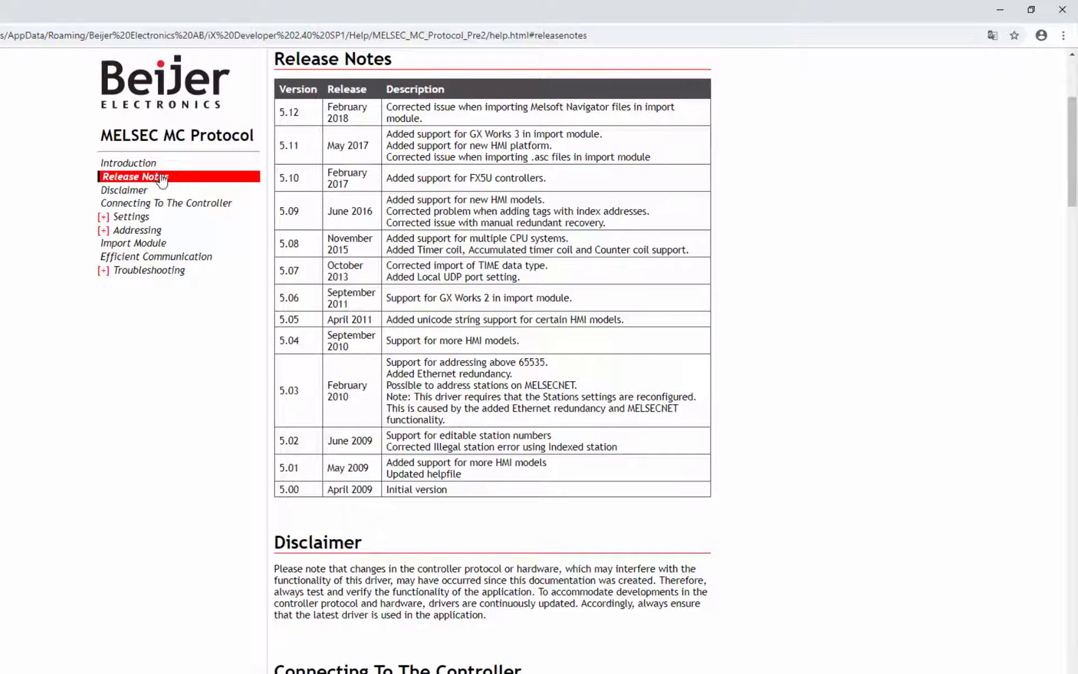
{"action": "left_click", "coordinate": [137, 229]}
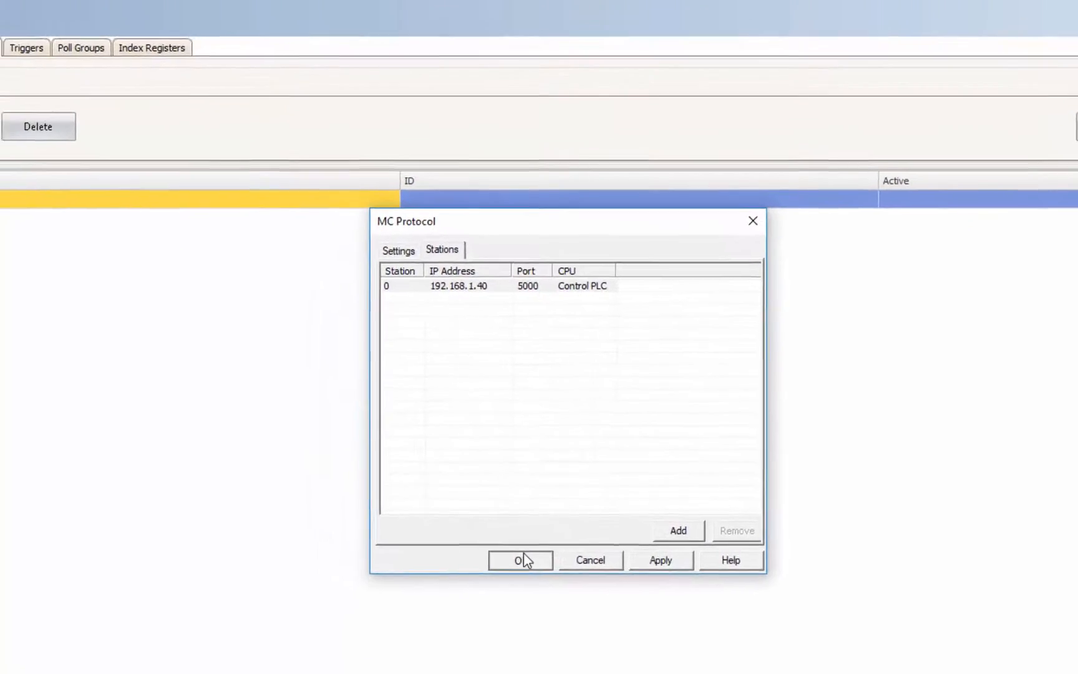
Step: Confirm the MC Protocol controller settings, keeping the new station IP address
{"action": "left_click", "coordinate": [520, 560]}
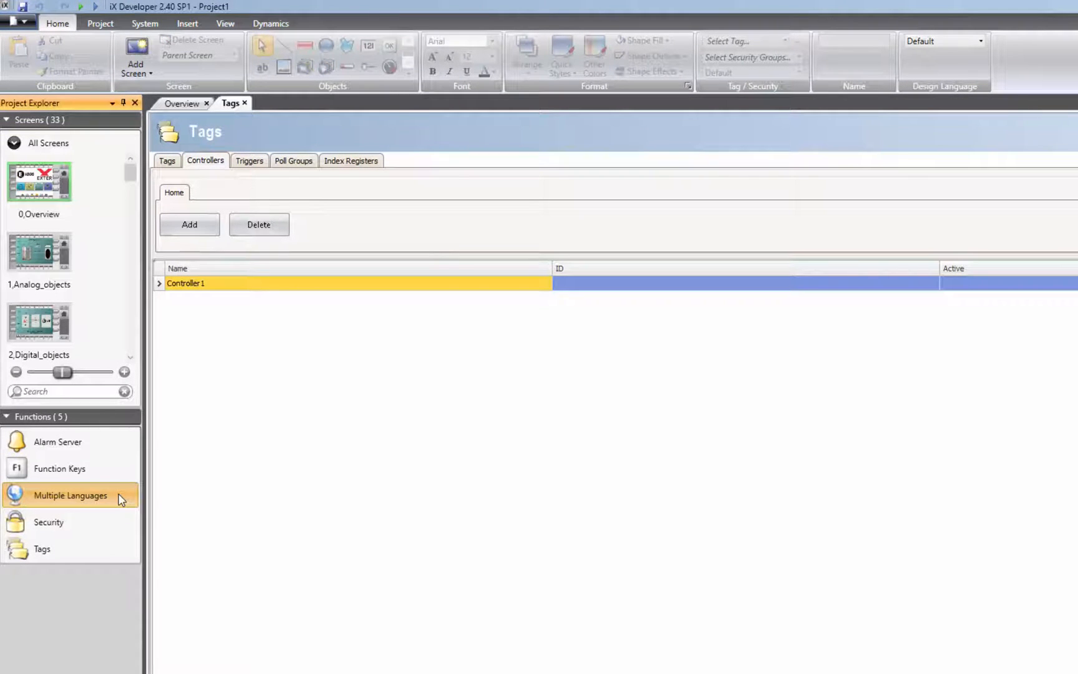
Step: Delete English from the project languages, then open the Analog_objects screen
{"action": "left_click", "coordinate": [70, 495]}
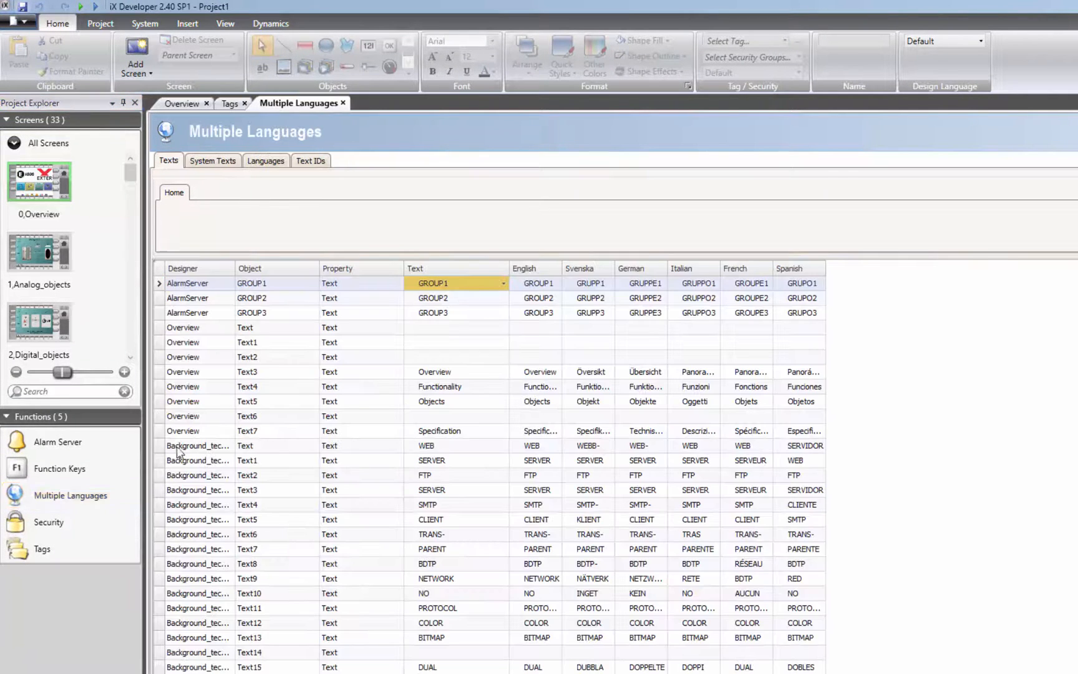
{"action": "left_click", "coordinate": [265, 160]}
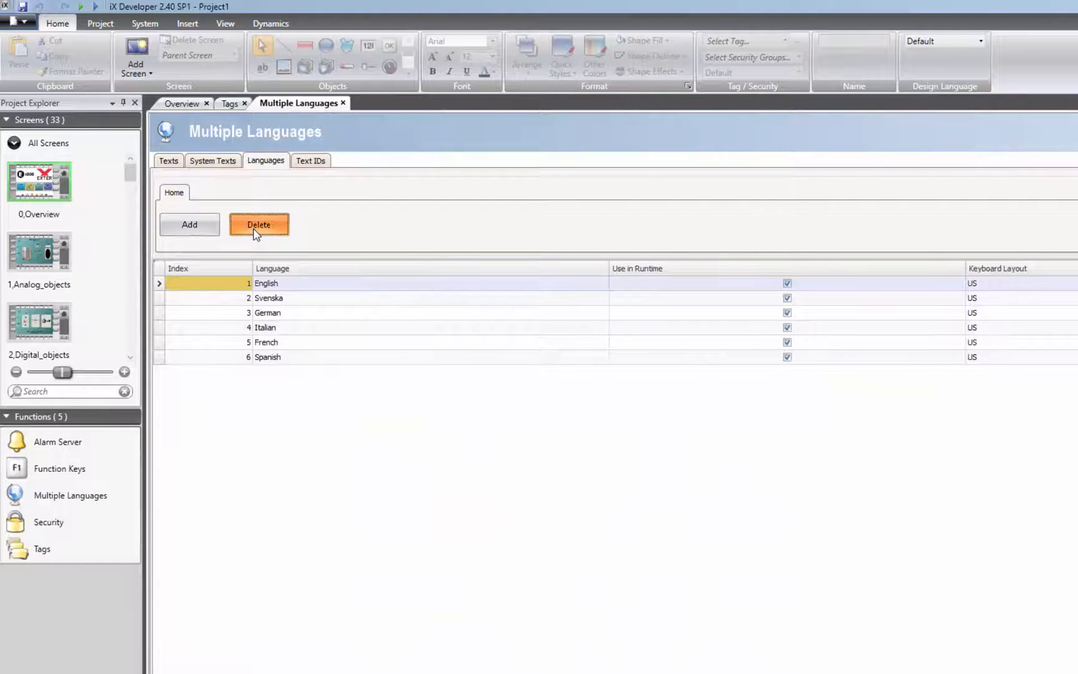
{"action": "left_click", "coordinate": [258, 224]}
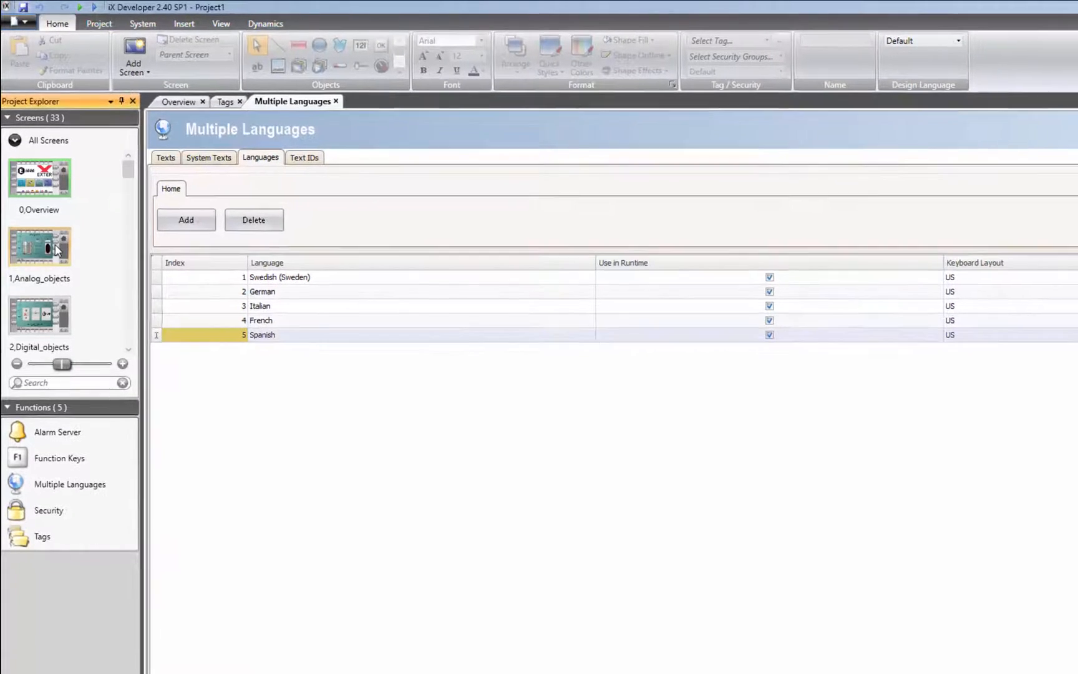
{"action": "double_click", "coordinate": [38, 237]}
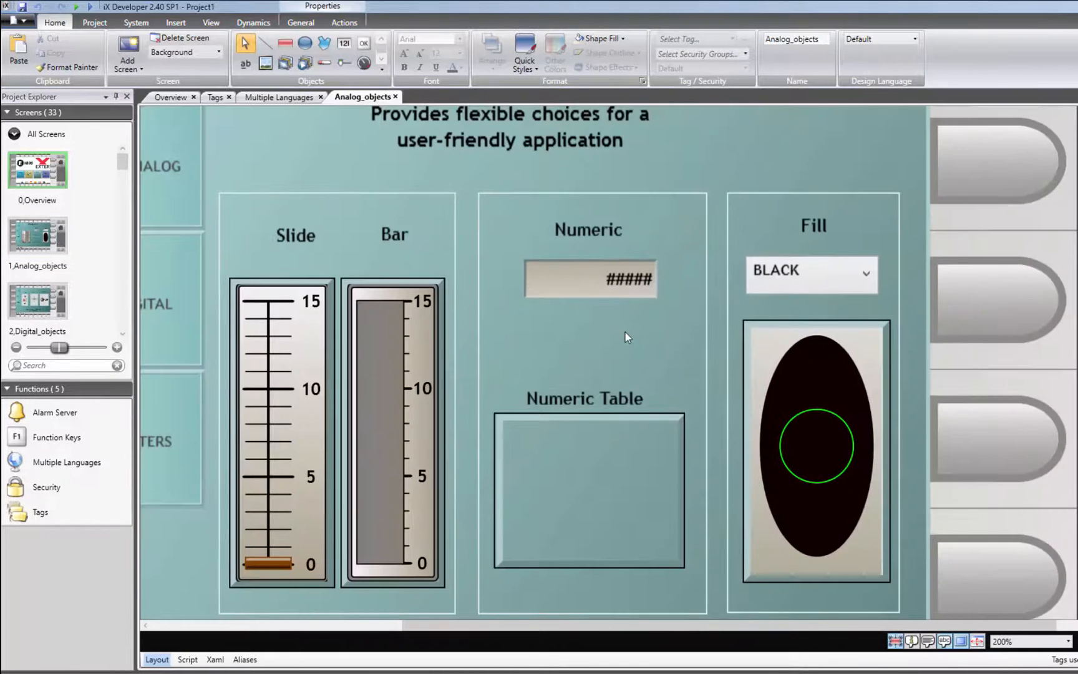
Step: Paste the Numeric display into the Numeric Table and create a 3-column, 4-row series
{"action": "left_click", "coordinate": [589, 279]}
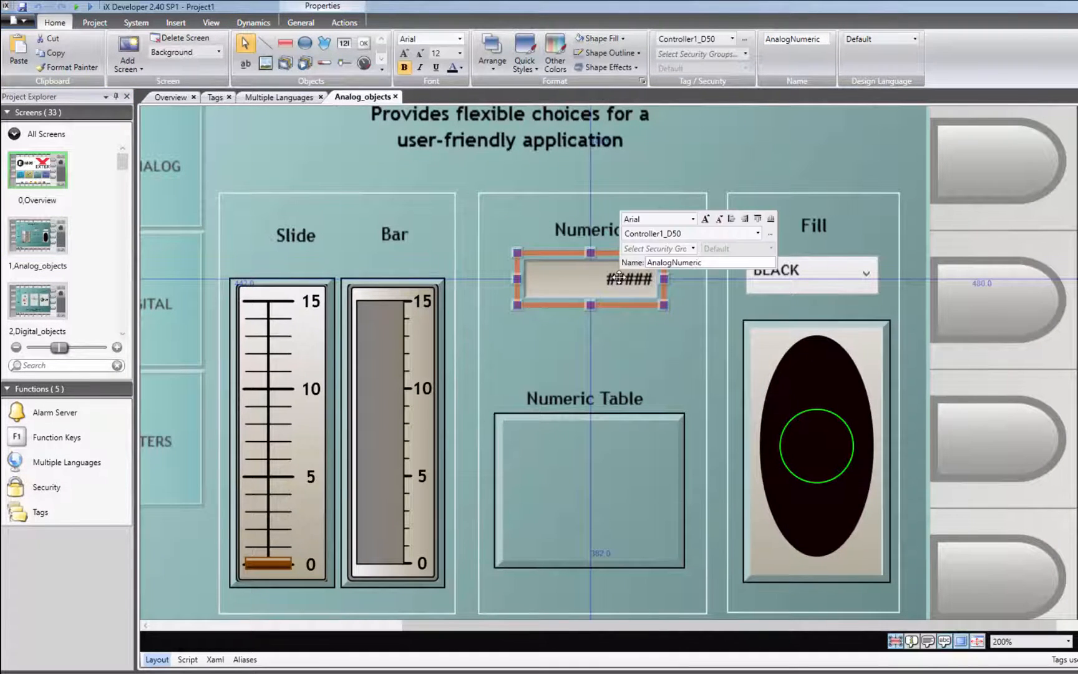
{"action": "mouse_move", "coordinate": [569, 353]}
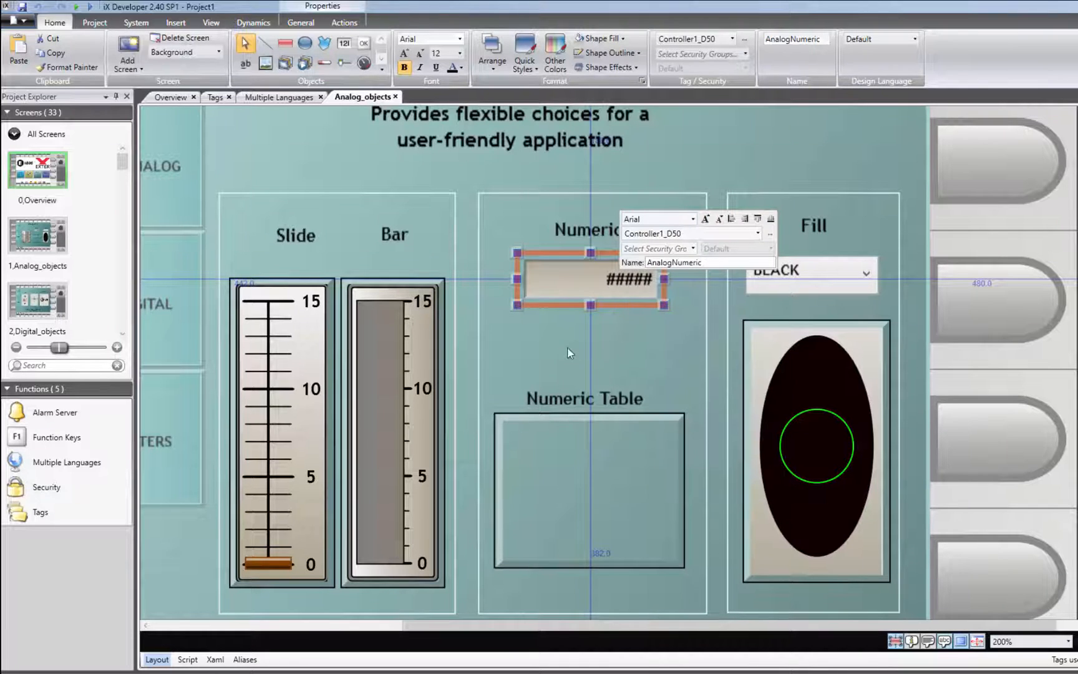
{"action": "right_click", "coordinate": [568, 352]}
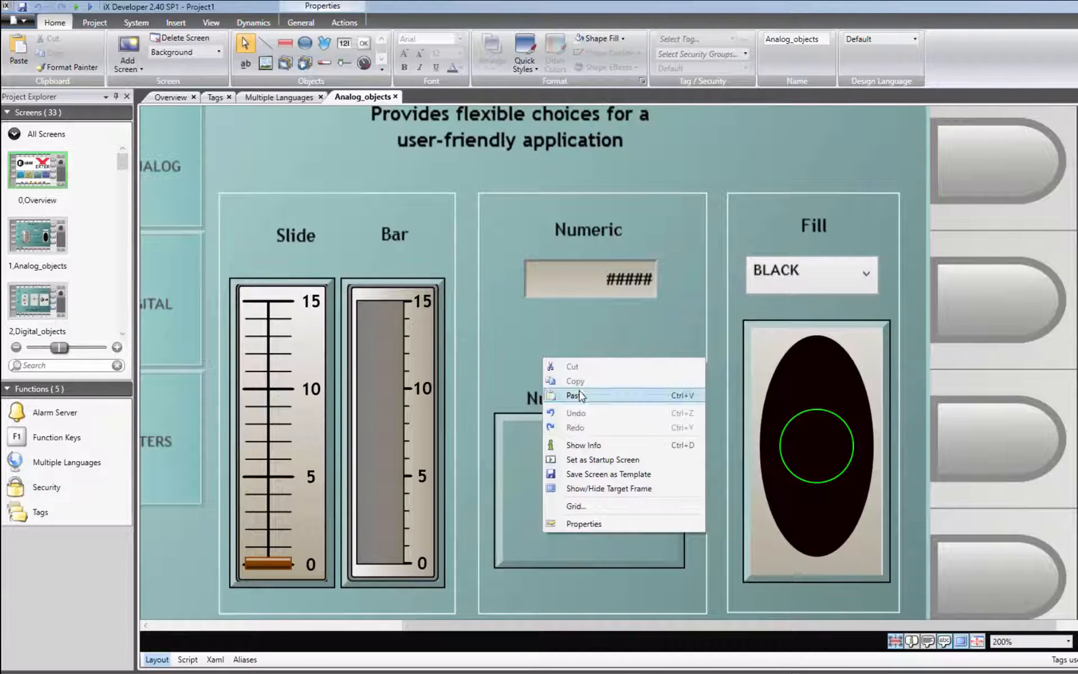
{"action": "left_click", "coordinate": [574, 396]}
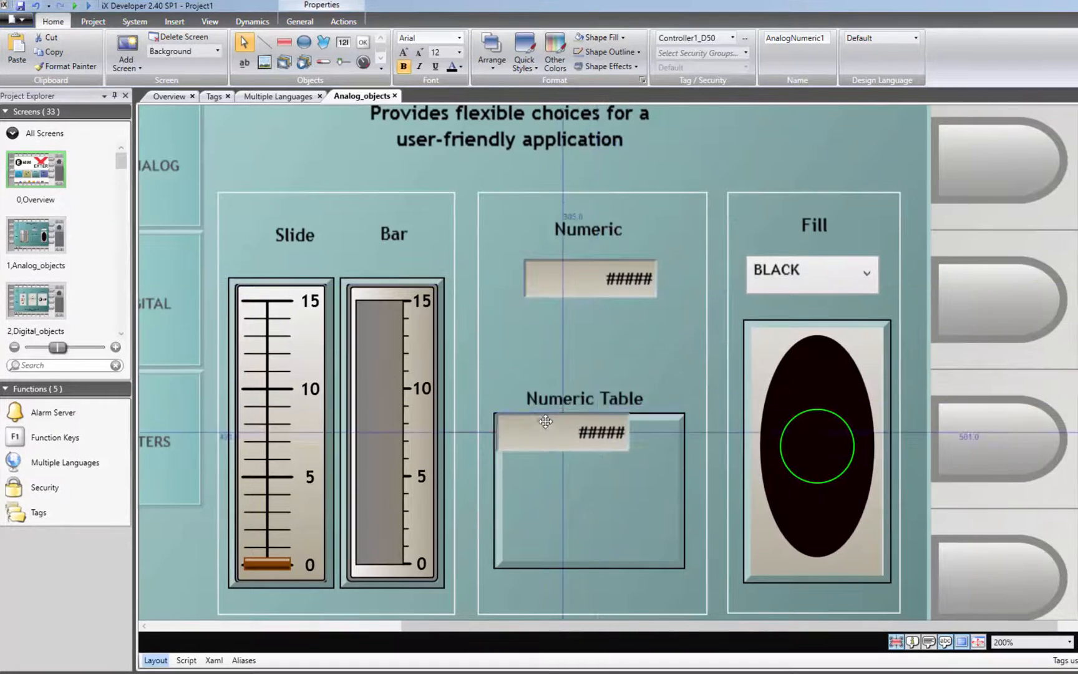
{"action": "left_click", "coordinate": [564, 442]}
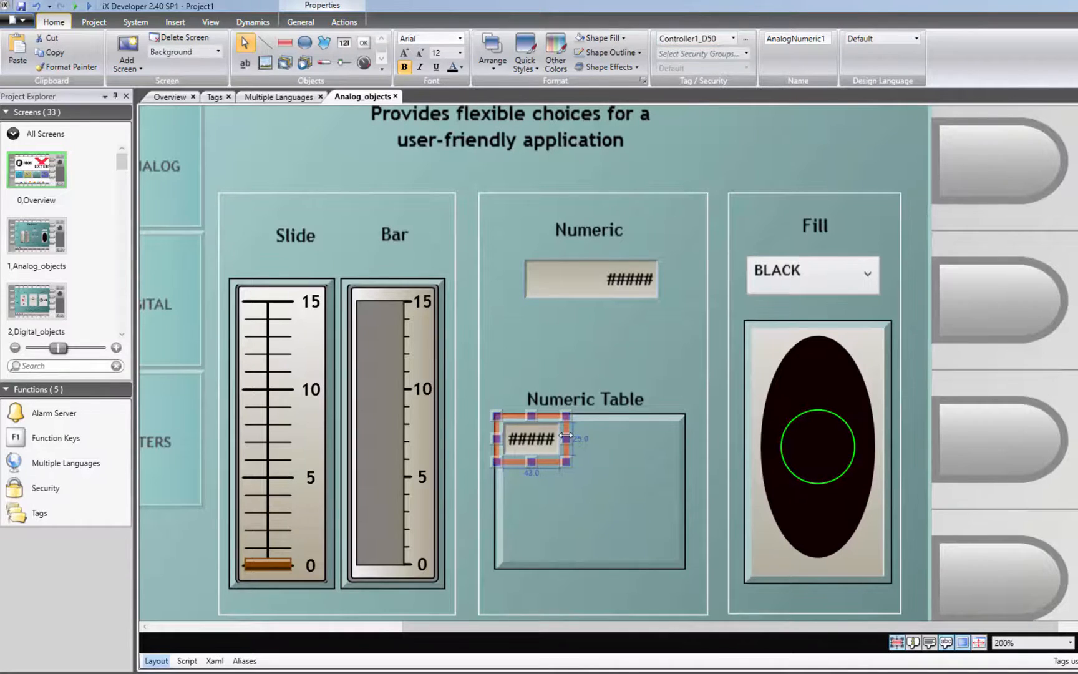
{"action": "right_click", "coordinate": [530, 439]}
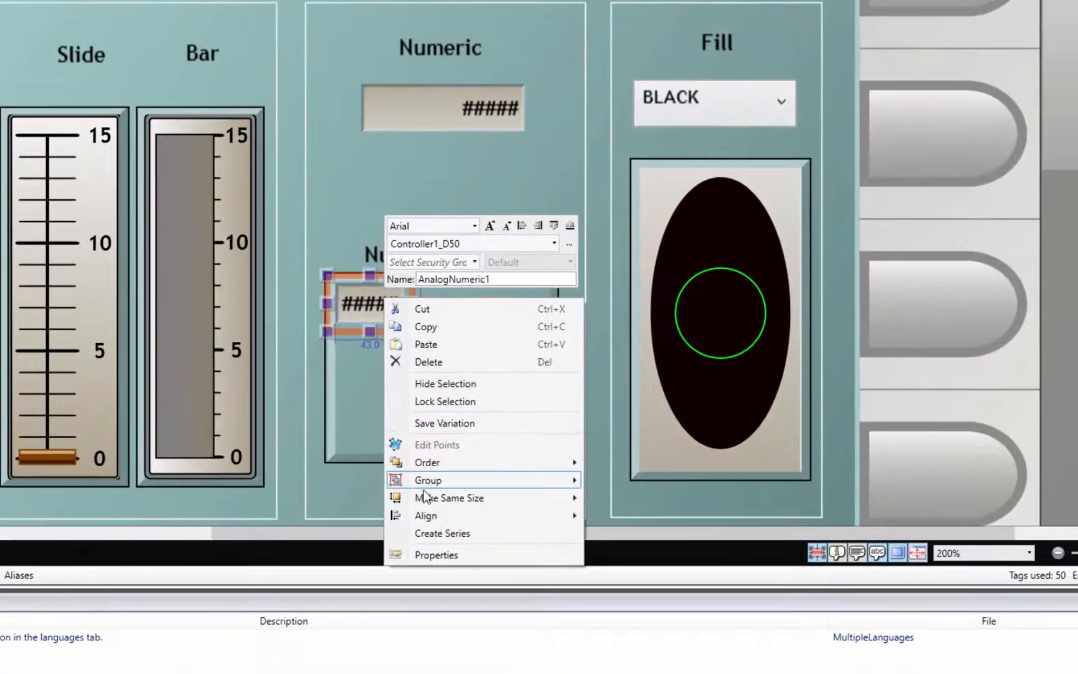
{"action": "left_click", "coordinate": [442, 533]}
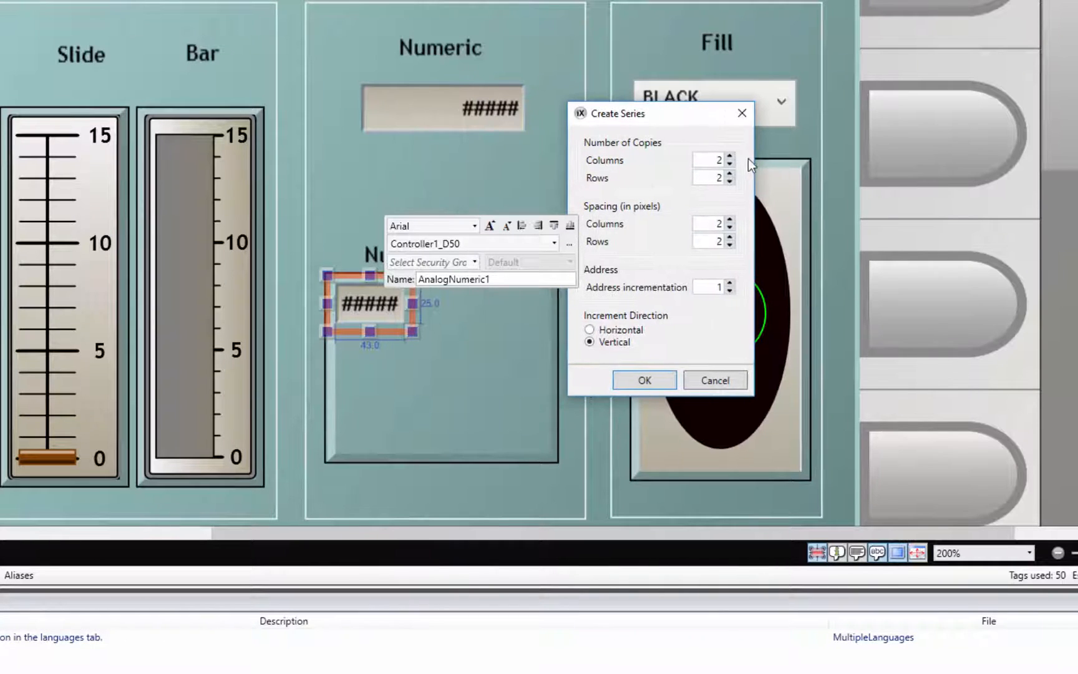
{"action": "left_click", "coordinate": [730, 156]}
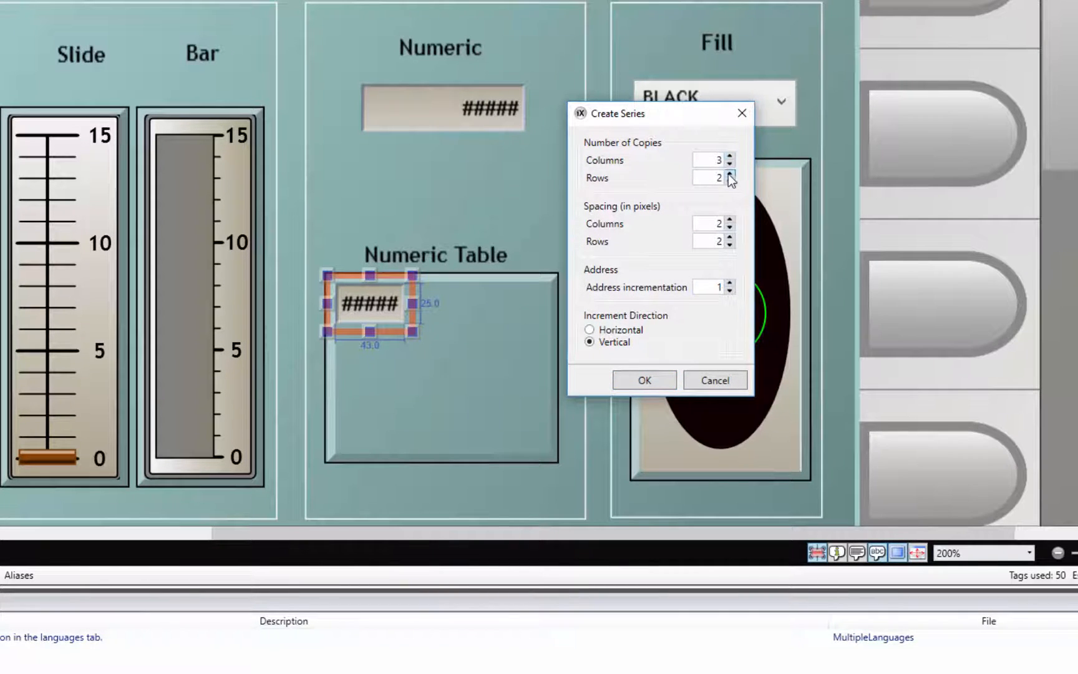
{"action": "left_click", "coordinate": [730, 174]}
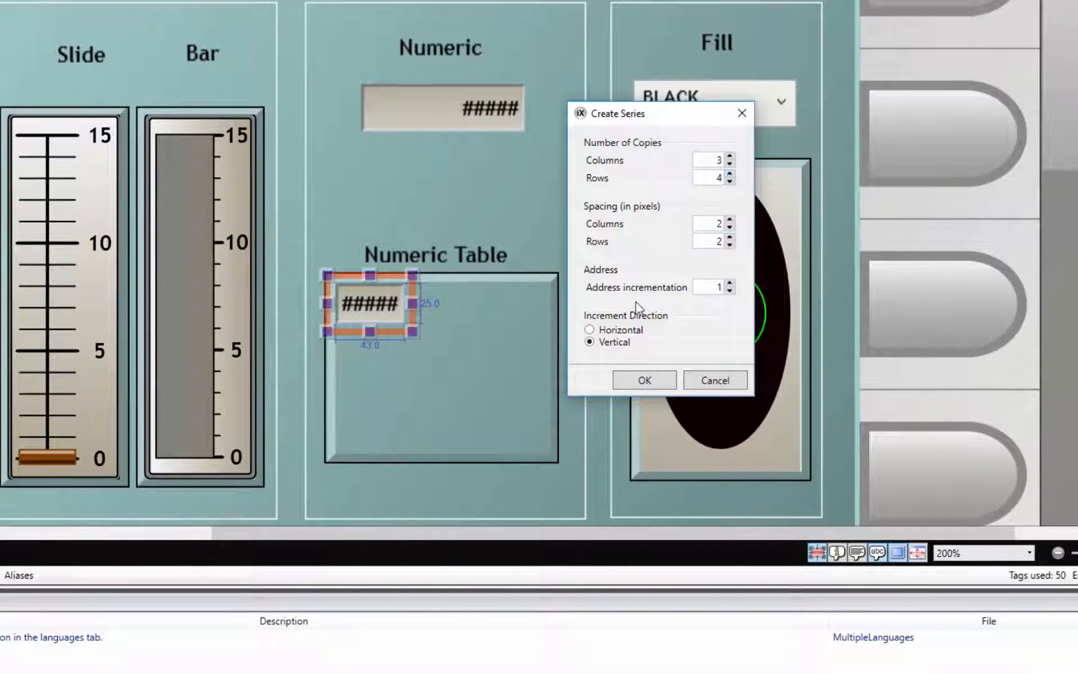
{"action": "left_click", "coordinate": [642, 379]}
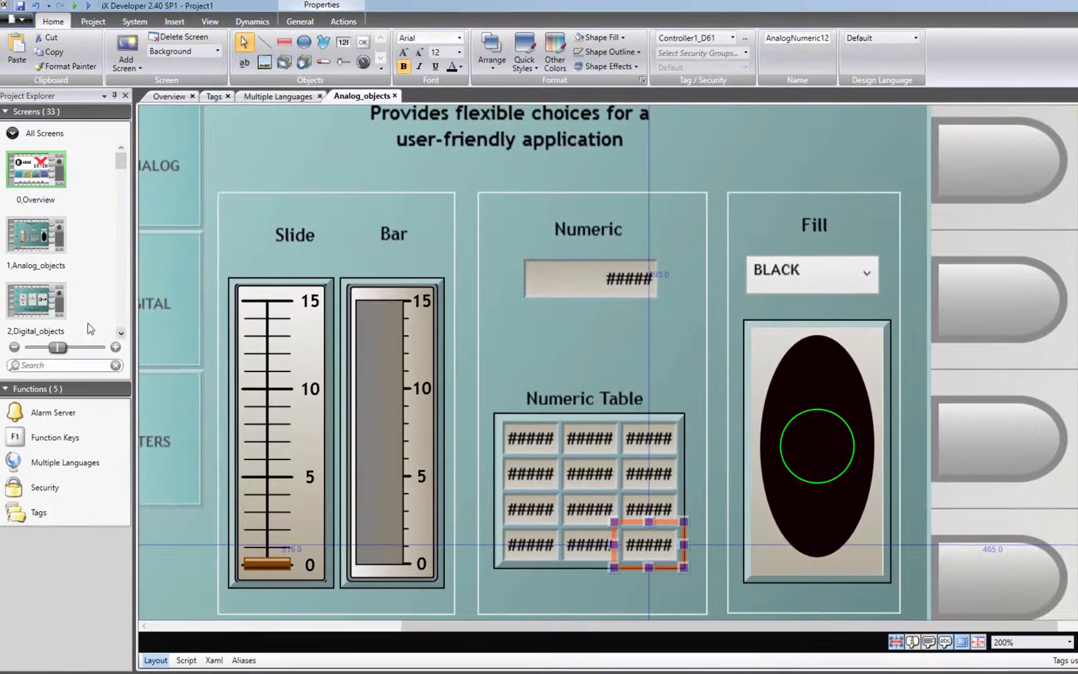
Step: Select the logo Ellipse on Digital_objects and set its outline thickness to 35
{"action": "left_click", "coordinate": [369, 96]}
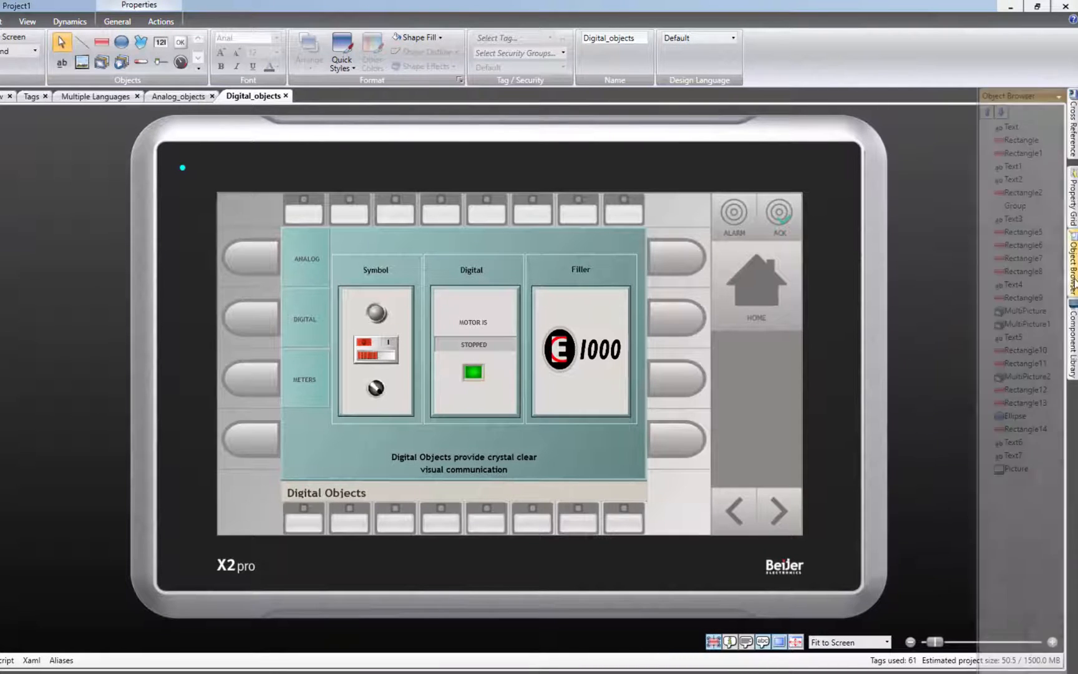
{"action": "left_click", "coordinate": [1056, 96]}
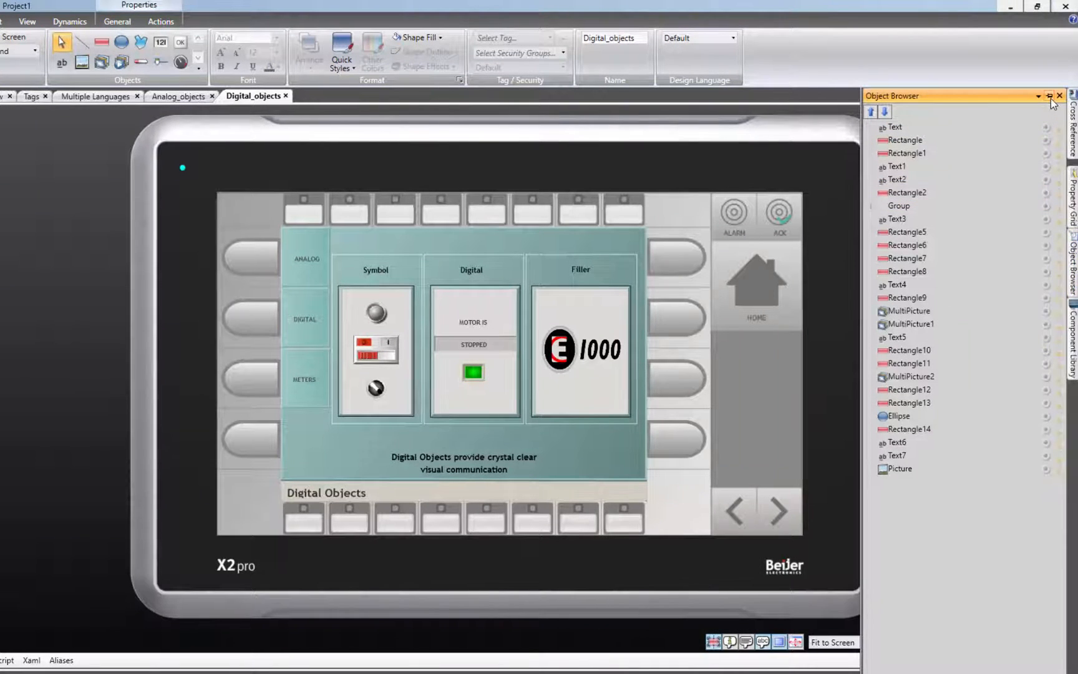
{"action": "left_click", "coordinate": [915, 417]}
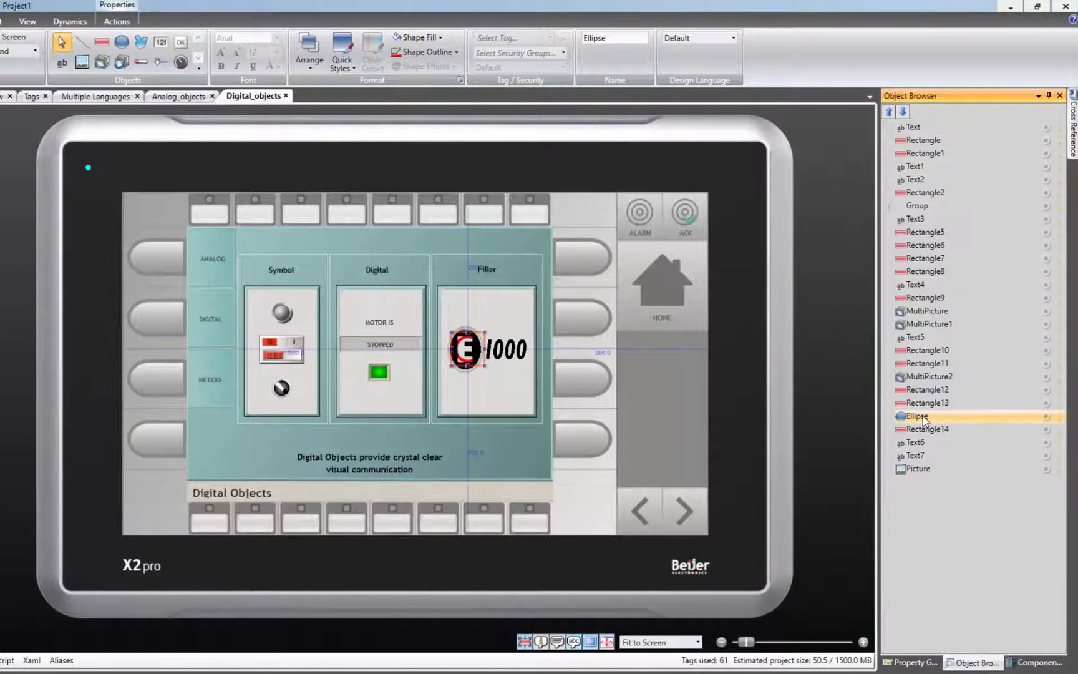
{"action": "left_click", "coordinate": [695, 641]}
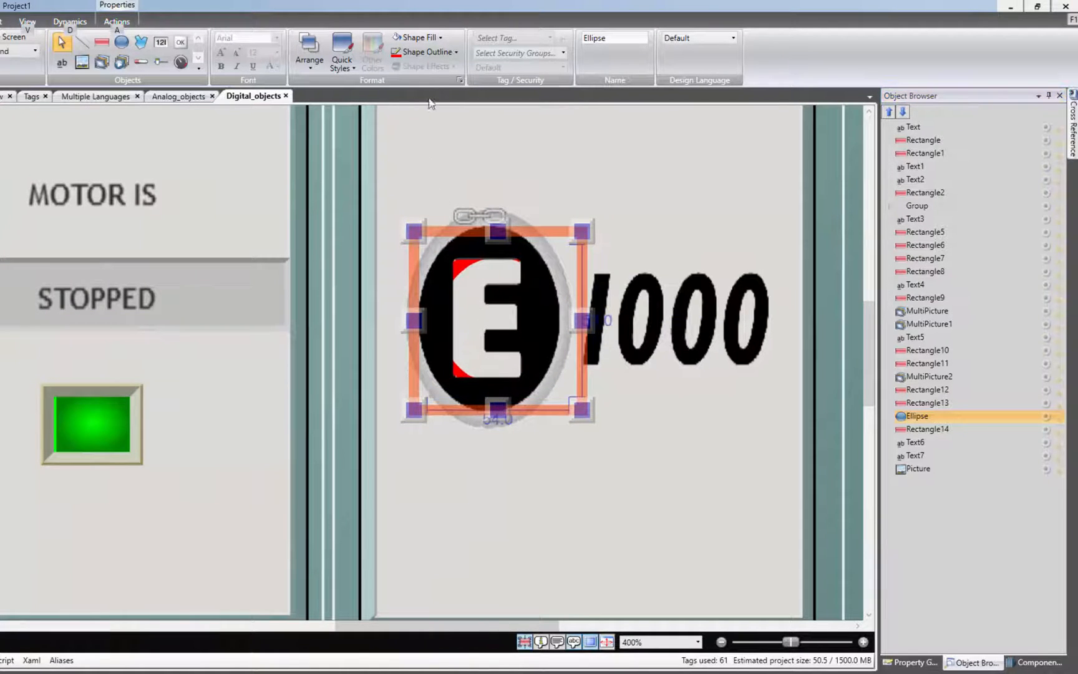
{"action": "left_click", "coordinate": [422, 51]}
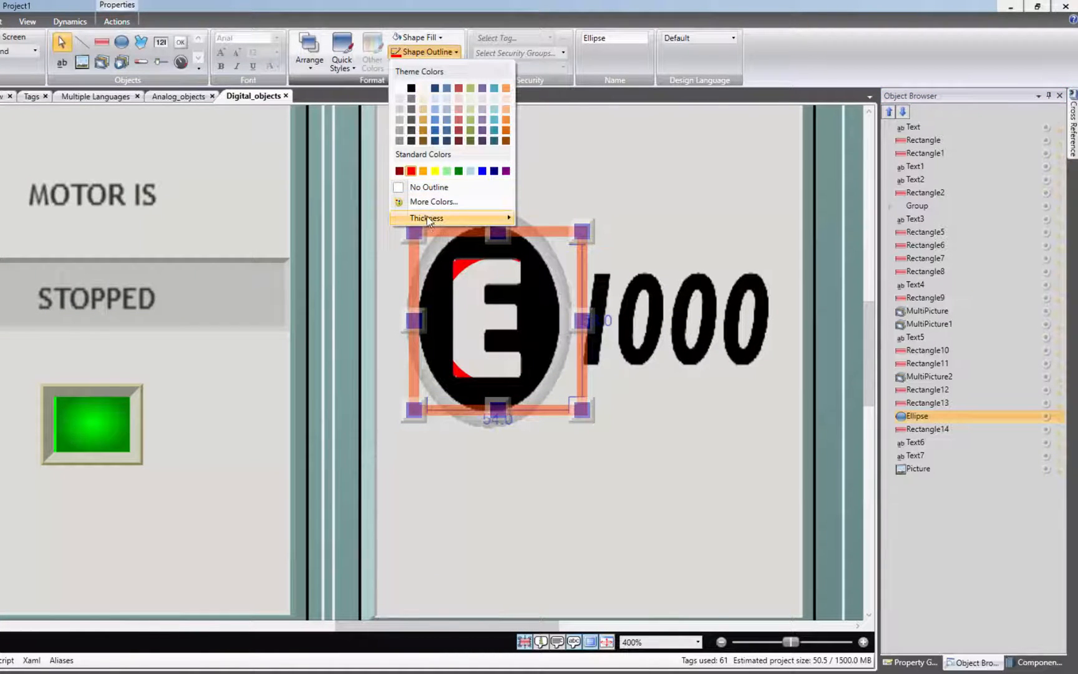
{"action": "left_click", "coordinate": [426, 218]}
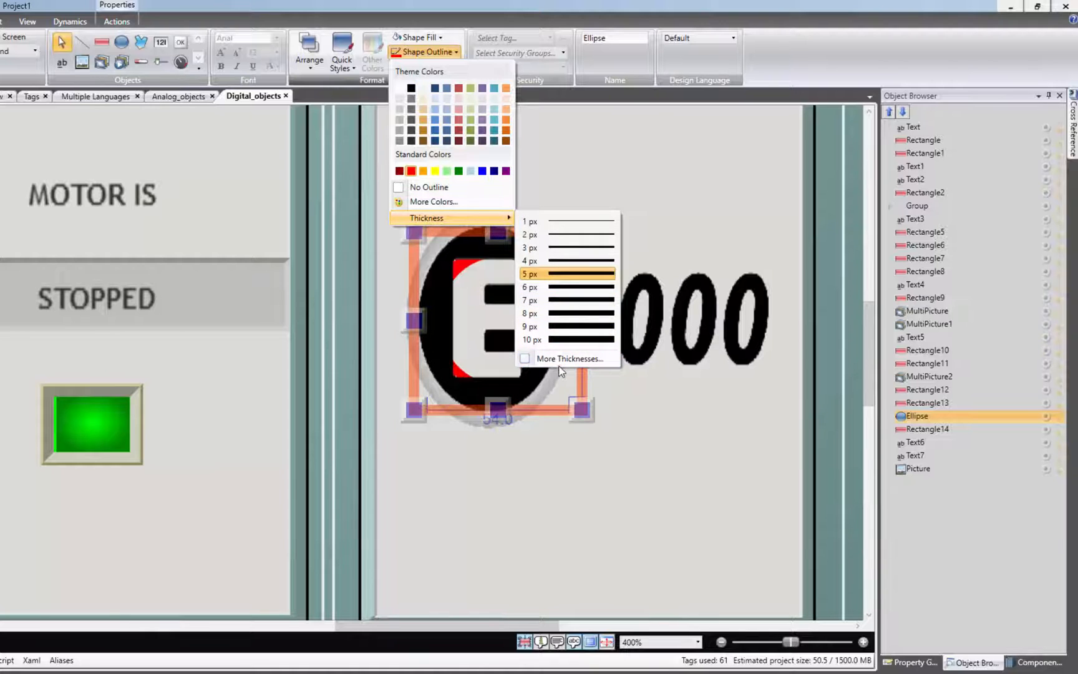
{"action": "left_click", "coordinate": [569, 358]}
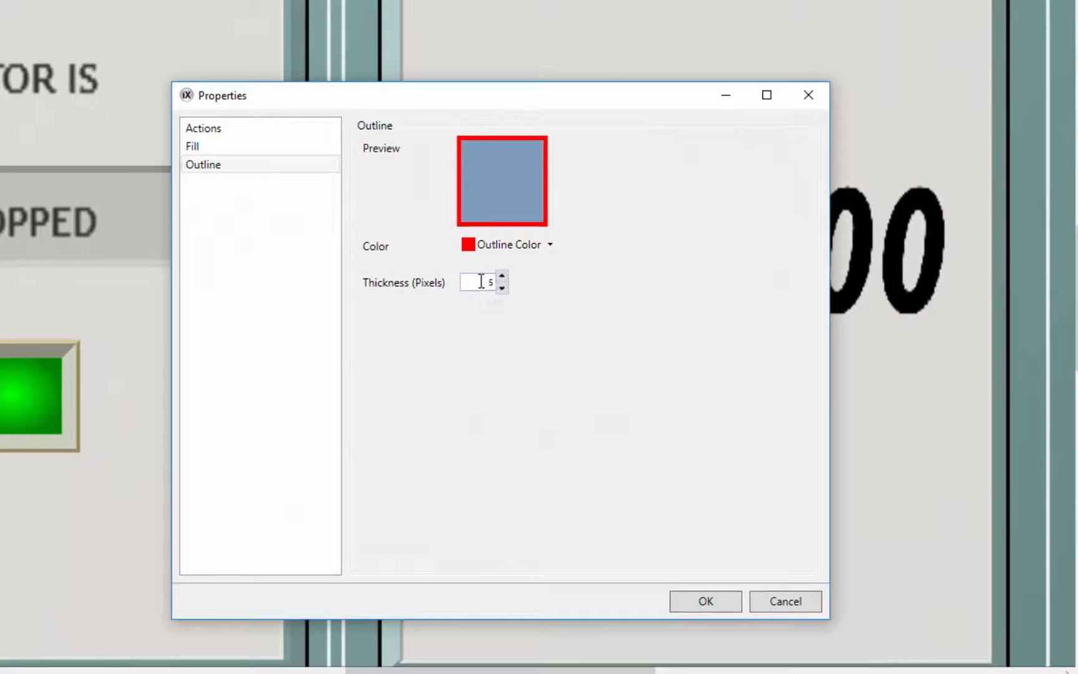
{"action": "type", "text": "35"}
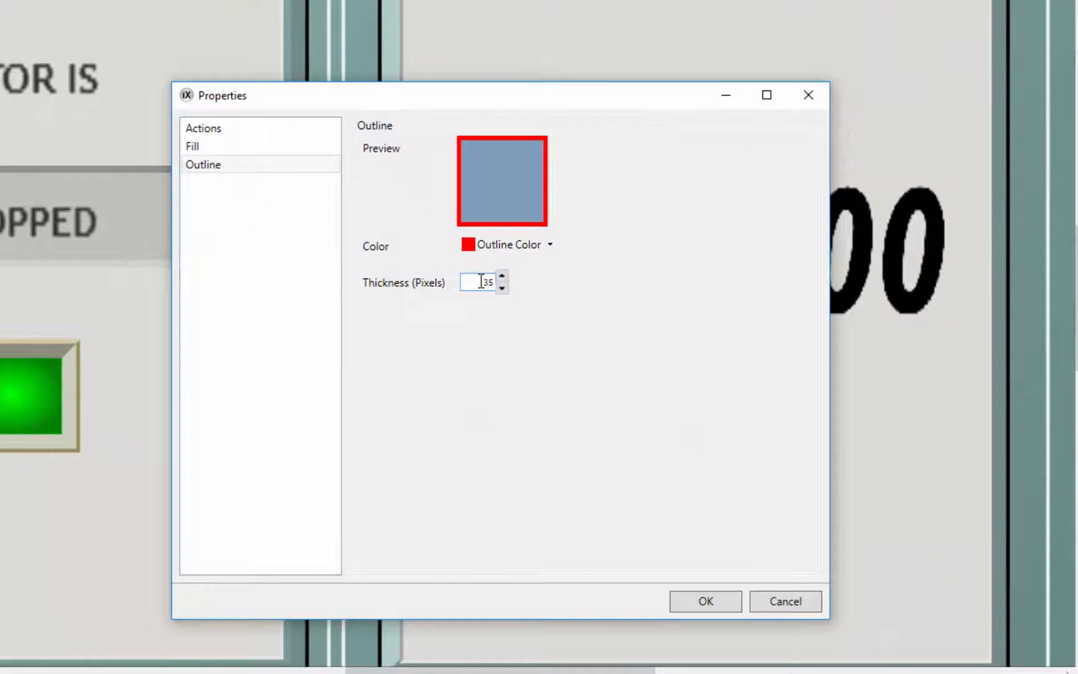
{"action": "left_click", "coordinate": [704, 601]}
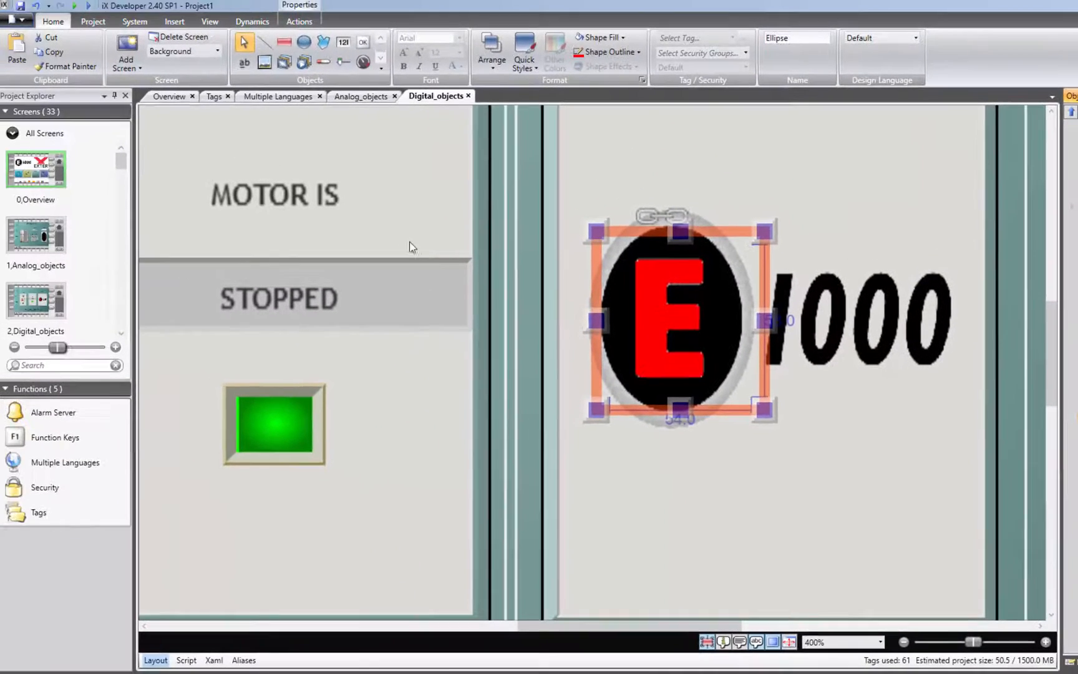
Step: Add outline colour dynamics on Controller1_M22: red at 0, lime at 1
{"action": "left_click", "coordinate": [252, 21]}
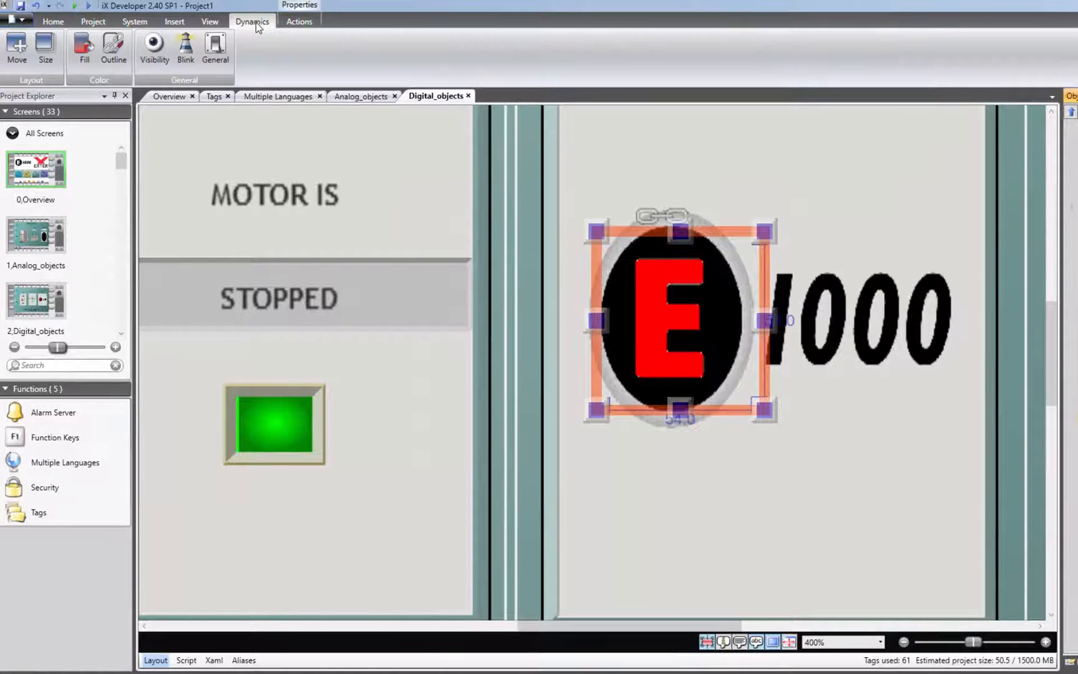
{"action": "left_click", "coordinate": [113, 49]}
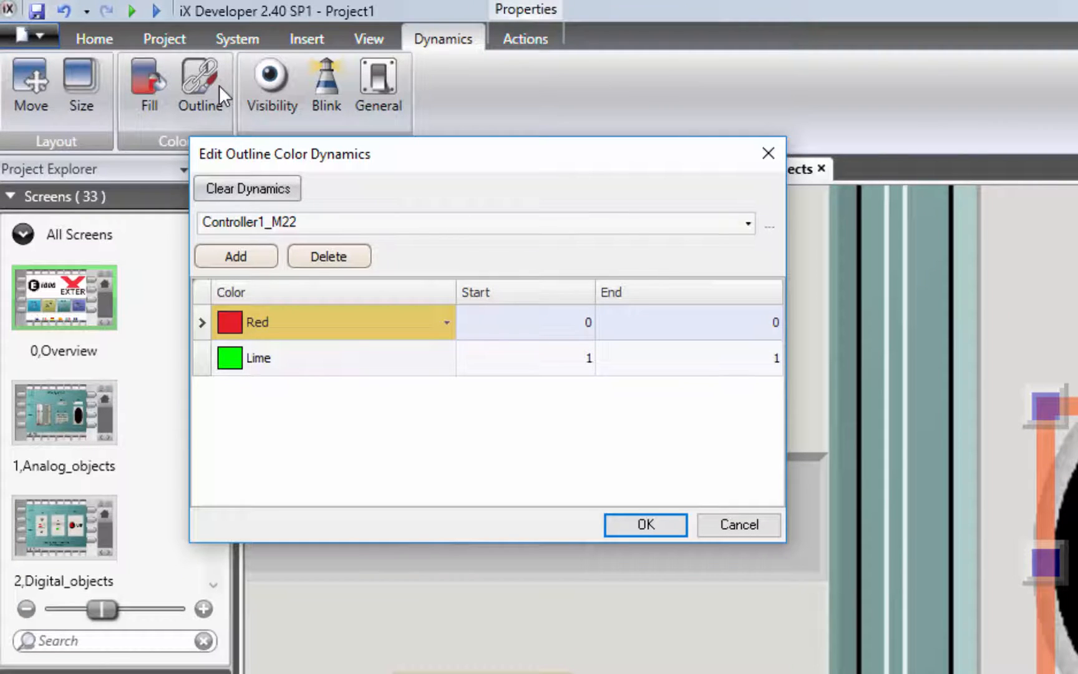
{"action": "mouse_move", "coordinate": [371, 115]}
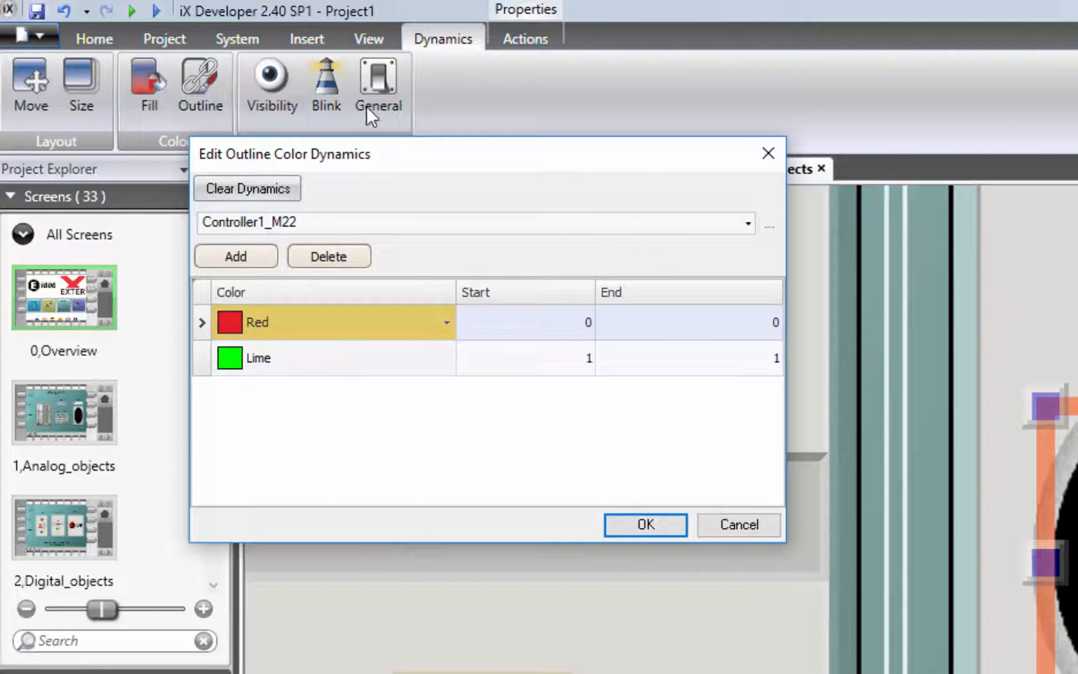
{"action": "left_click", "coordinate": [644, 525]}
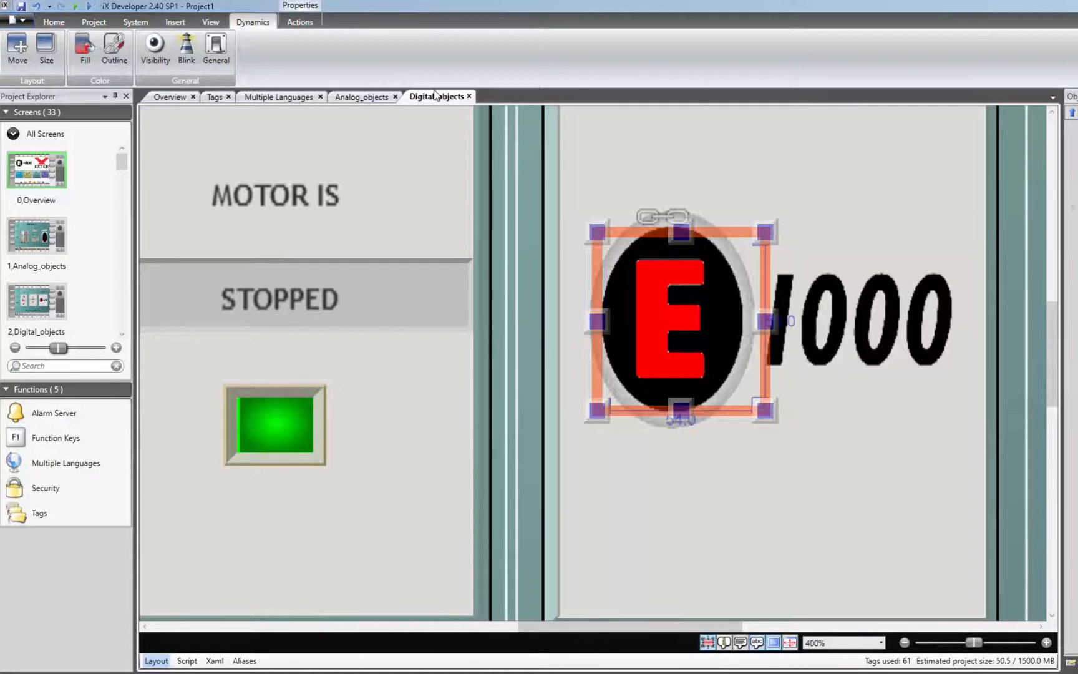
{"action": "left_click", "coordinate": [93, 22]}
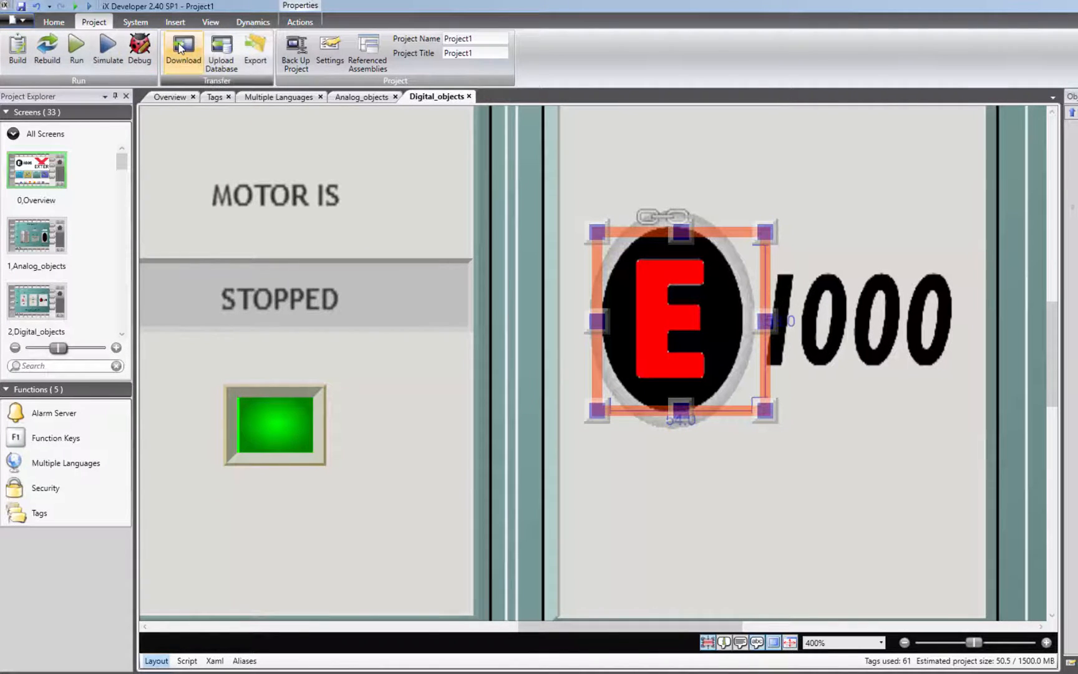
Step: Download Project1 to the X2 pro 10 at 192.168.1.5, then close the download dialog
{"action": "left_click", "coordinate": [183, 48]}
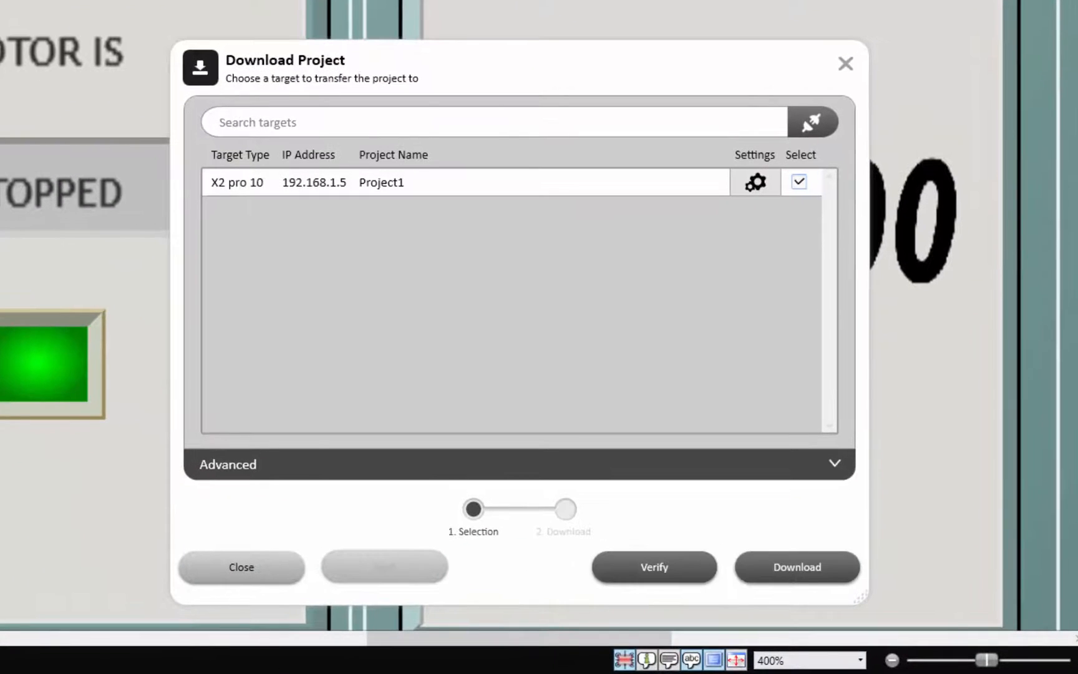
{"action": "mouse_move", "coordinate": [526, 332]}
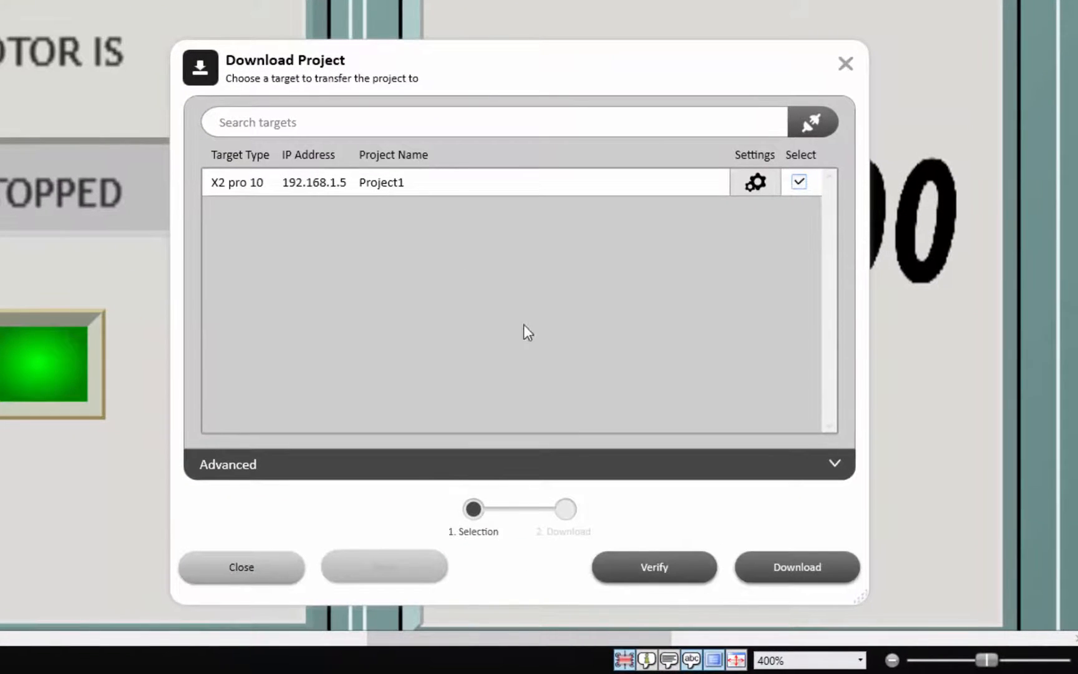
{"action": "left_click", "coordinate": [797, 567]}
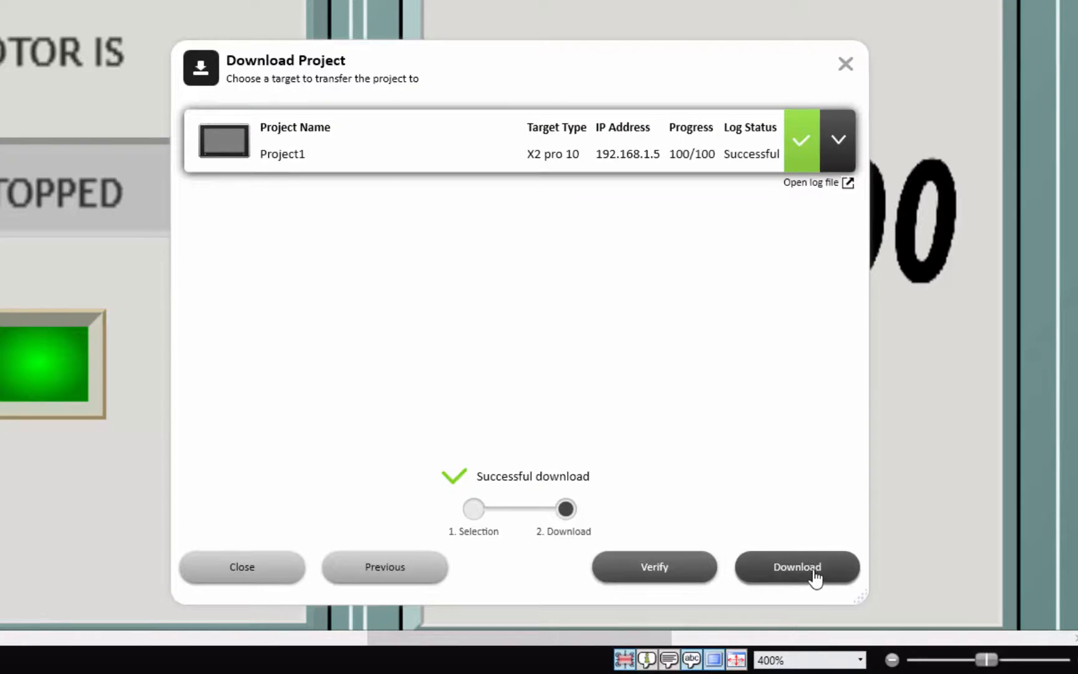
{"action": "mouse_move", "coordinate": [832, 105]}
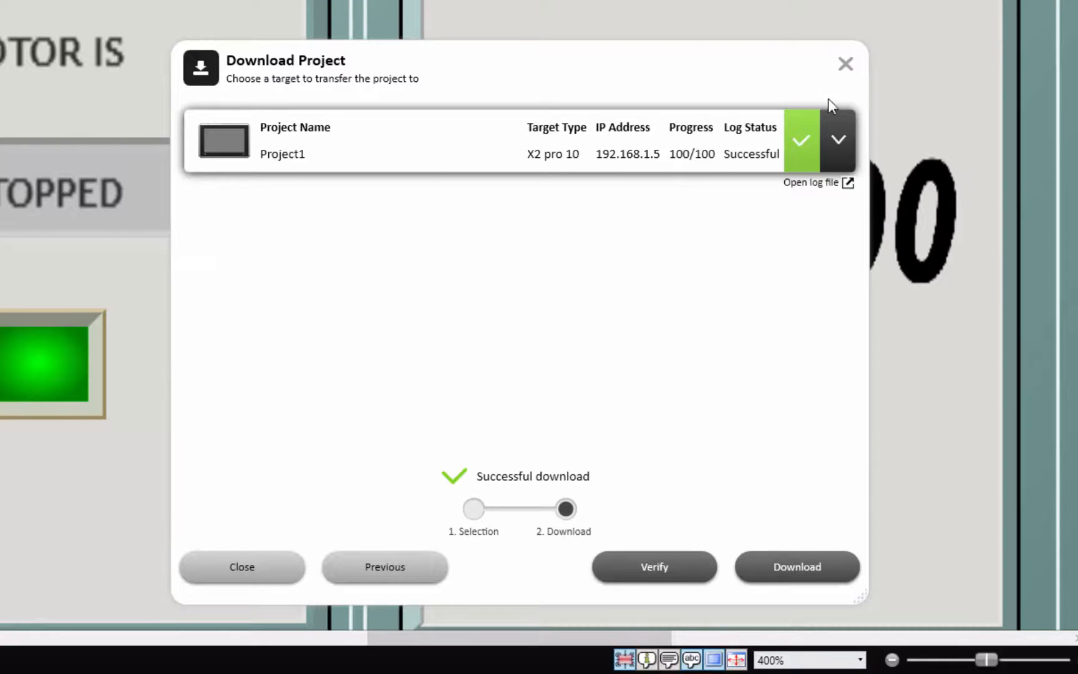
{"action": "left_click", "coordinate": [242, 567]}
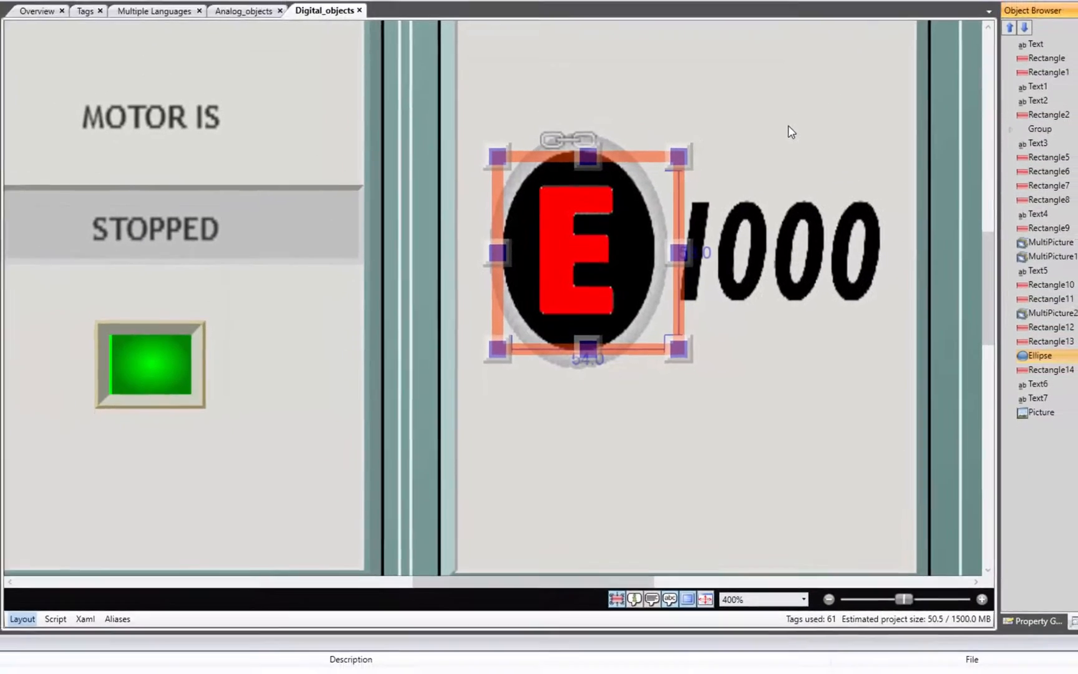